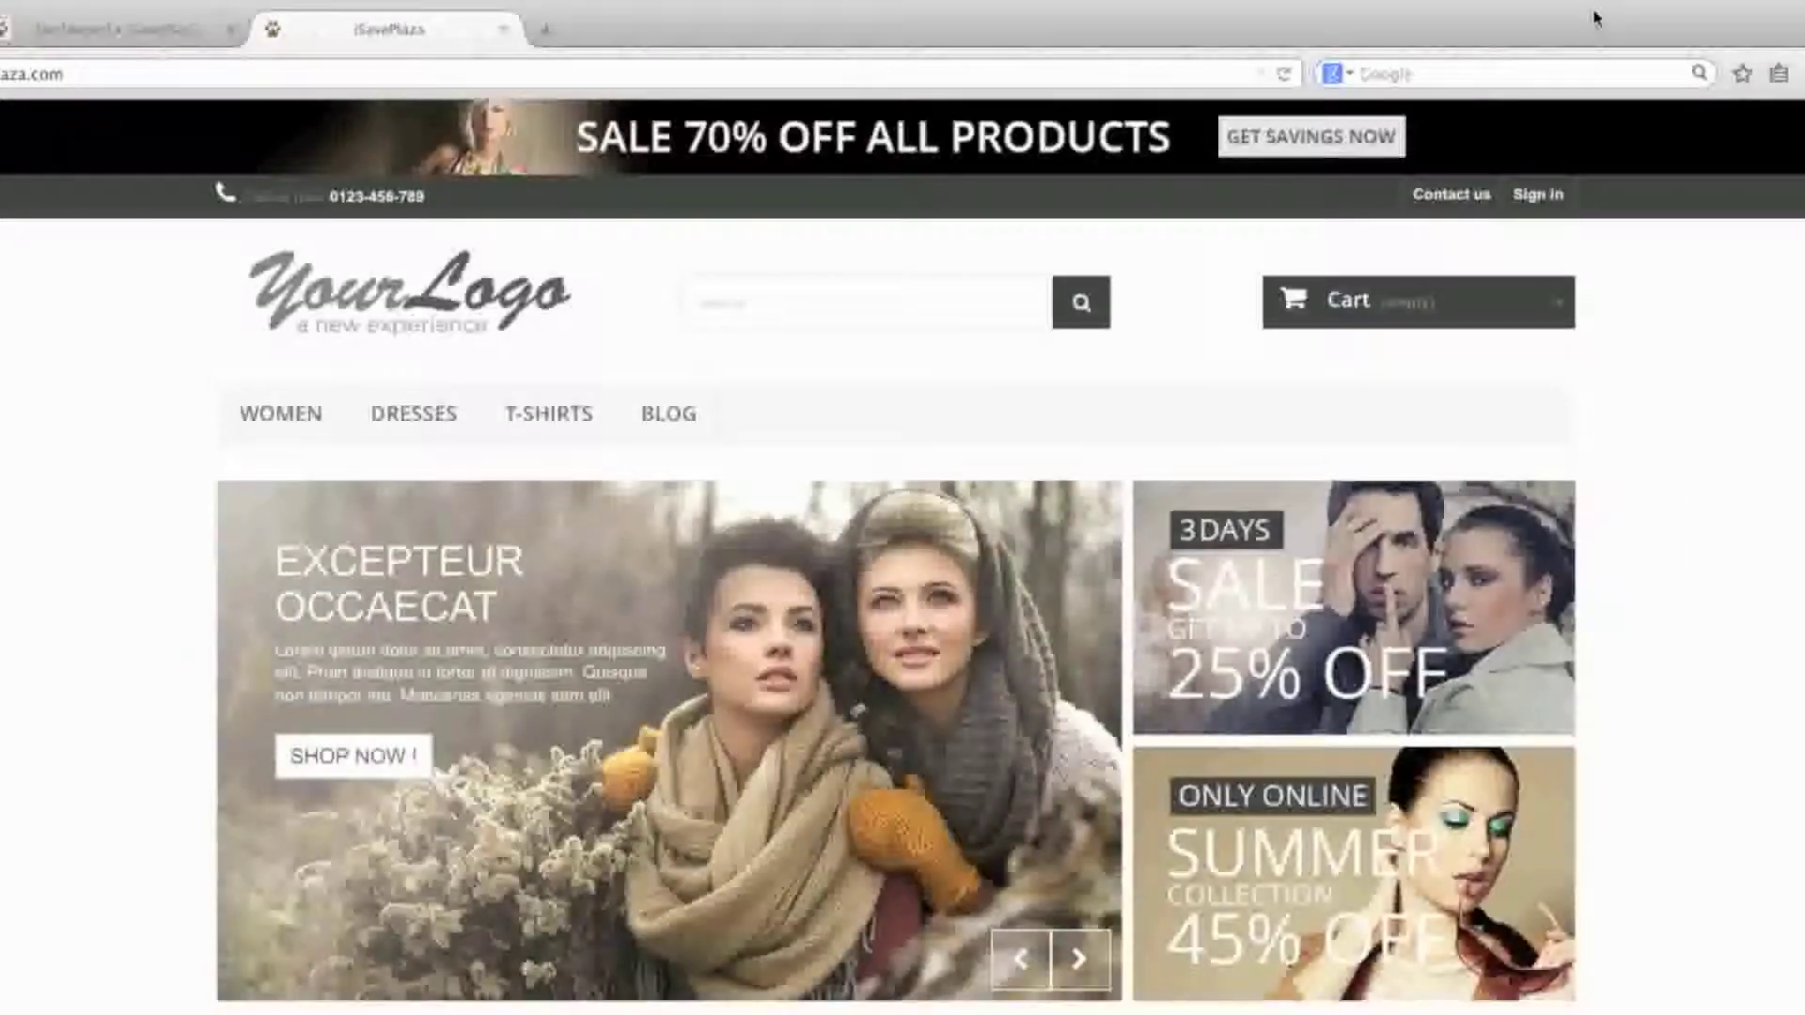
Bring up the back-office Modules list from the sidebar Modules submenu
{"action": "left_click", "coordinate": [1077, 959]}
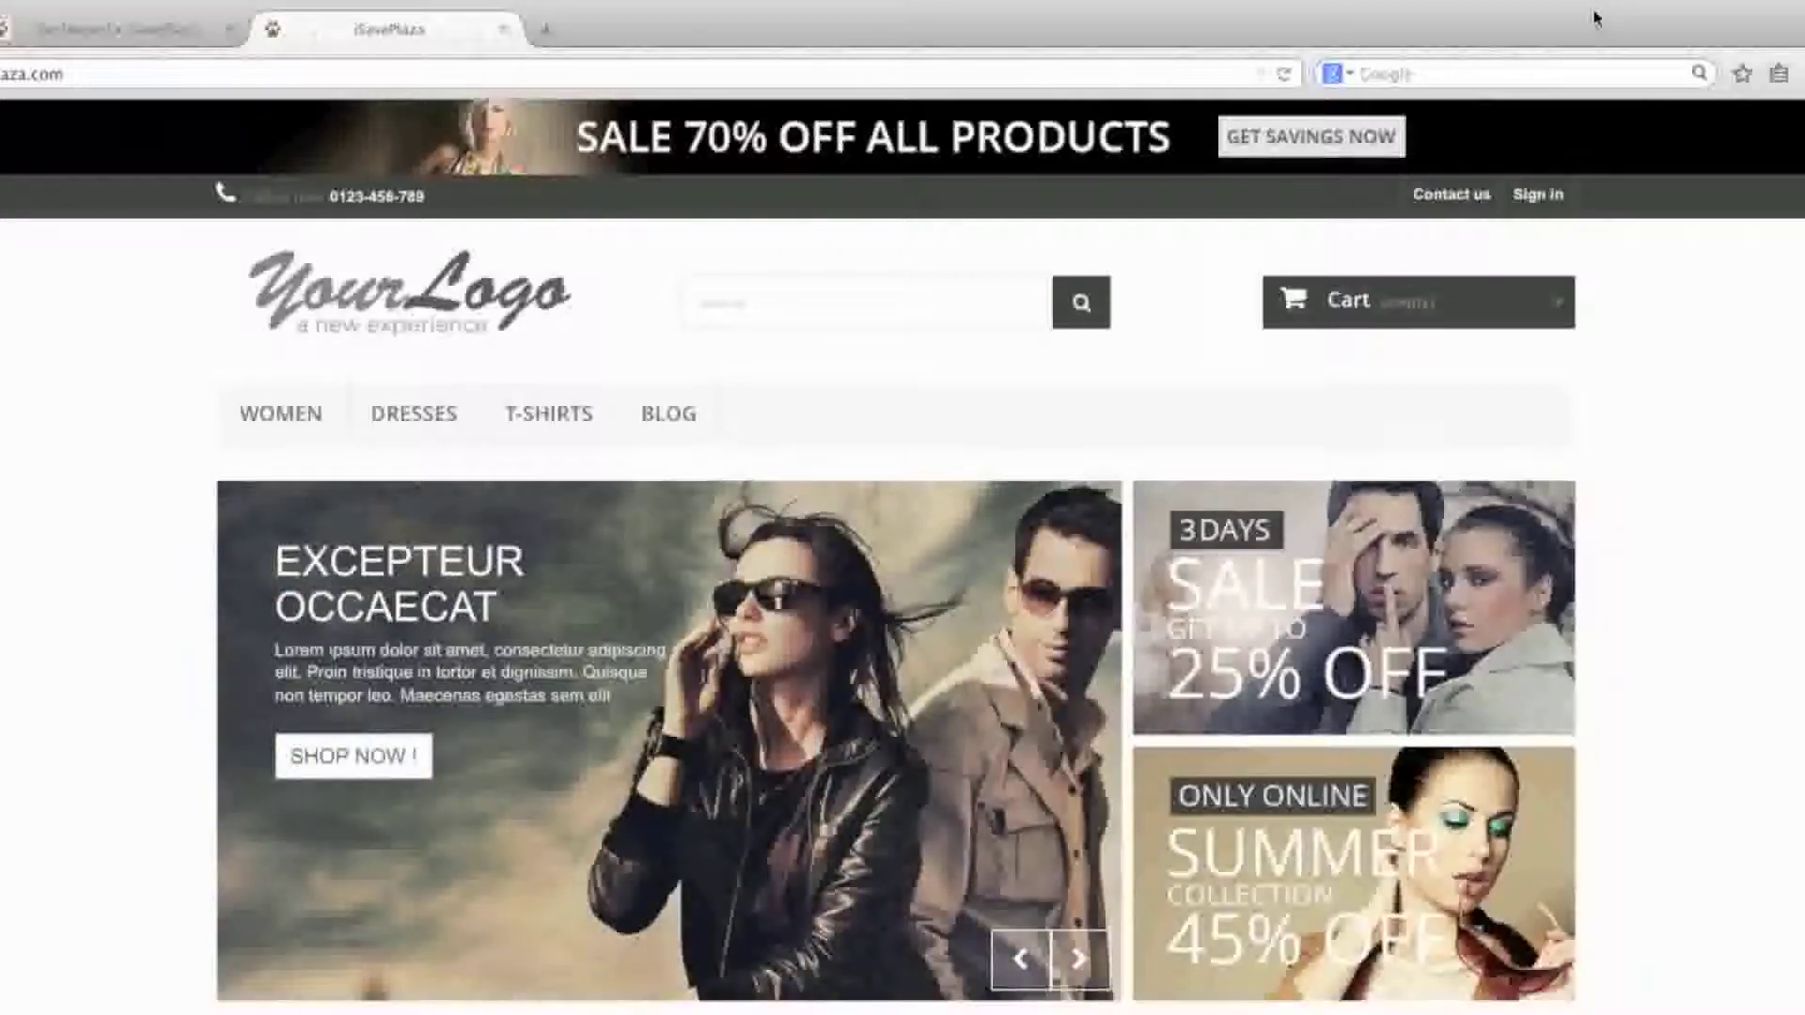
{"action": "left_click", "coordinate": [1075, 961]}
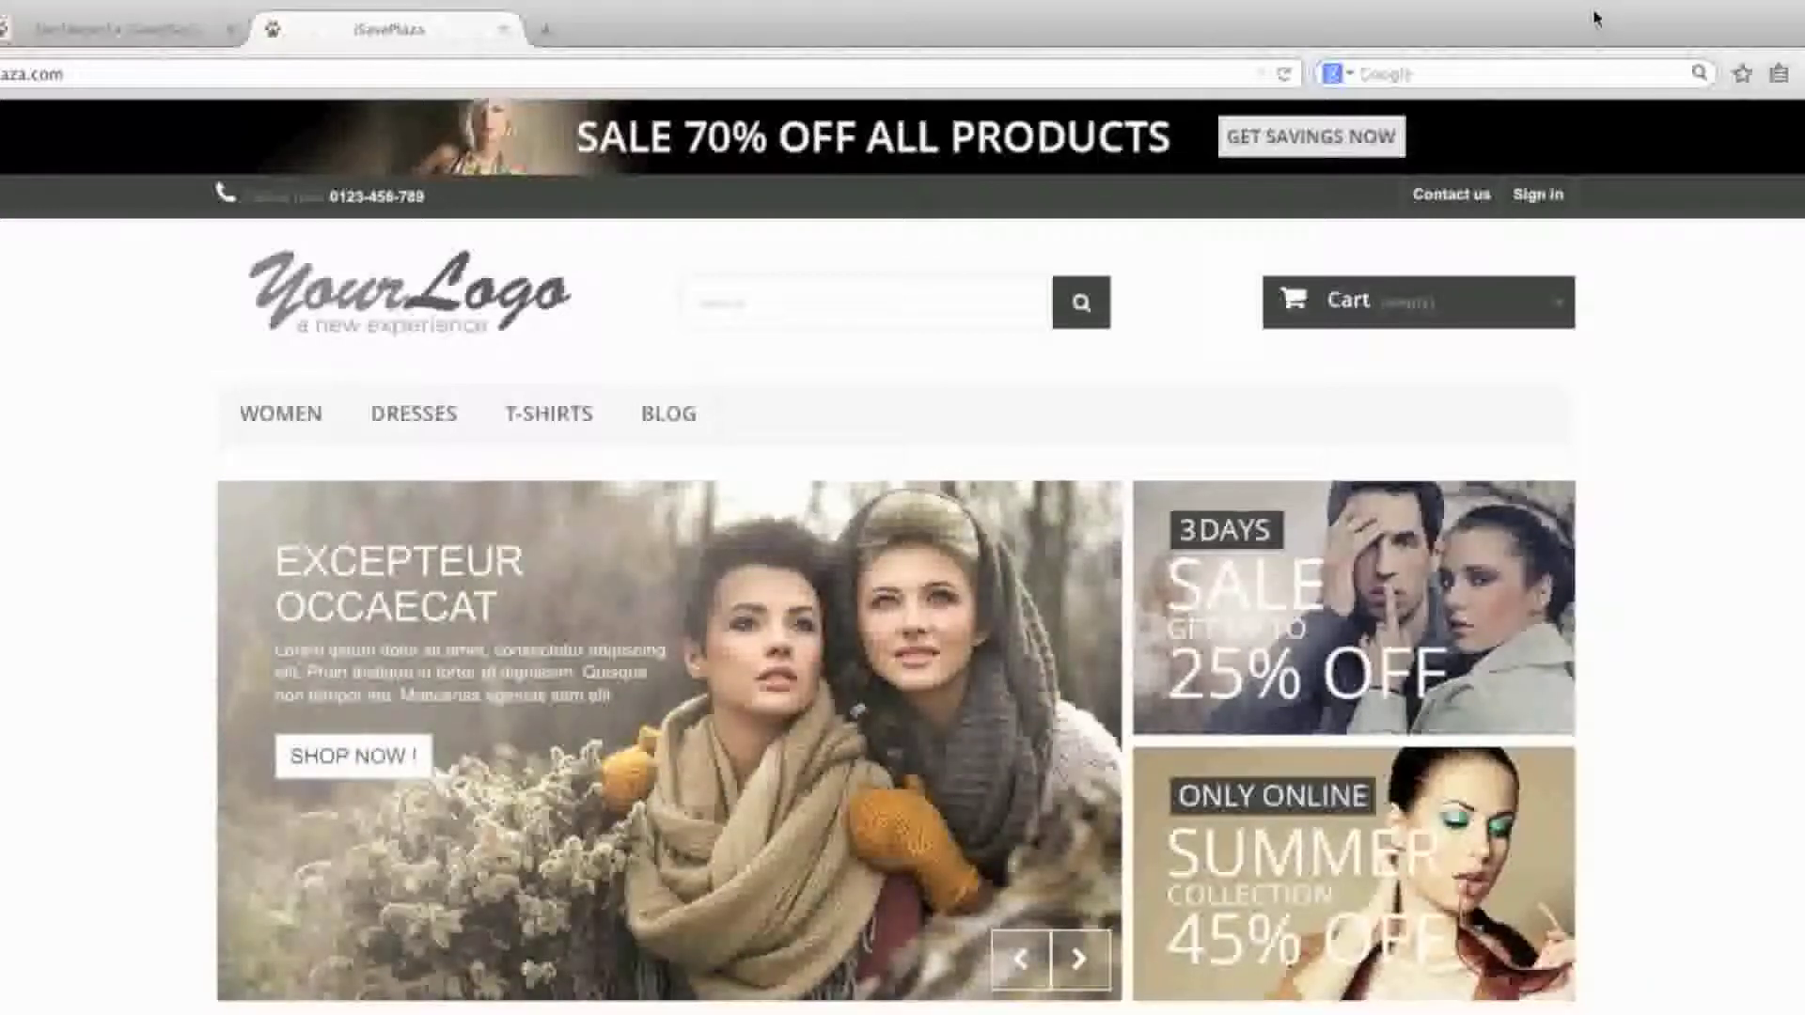
{"action": "left_click", "coordinate": [1079, 959]}
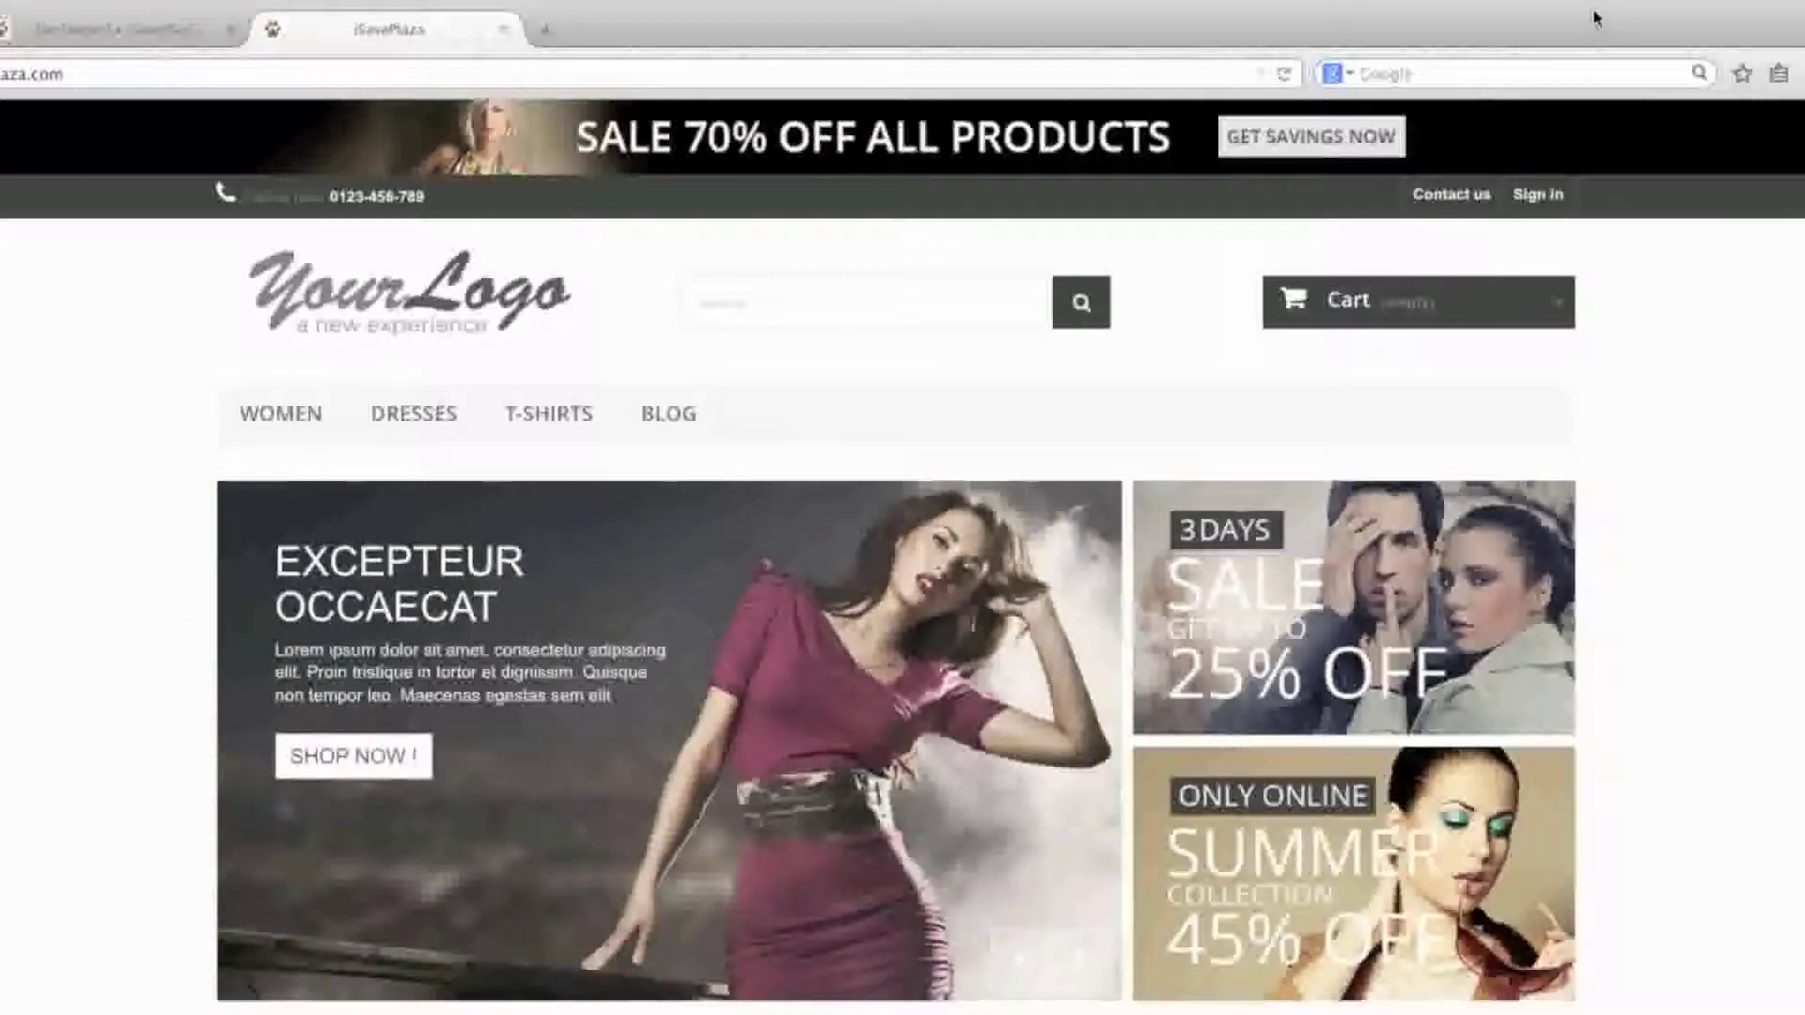
{"action": "left_click", "coordinate": [1077, 957]}
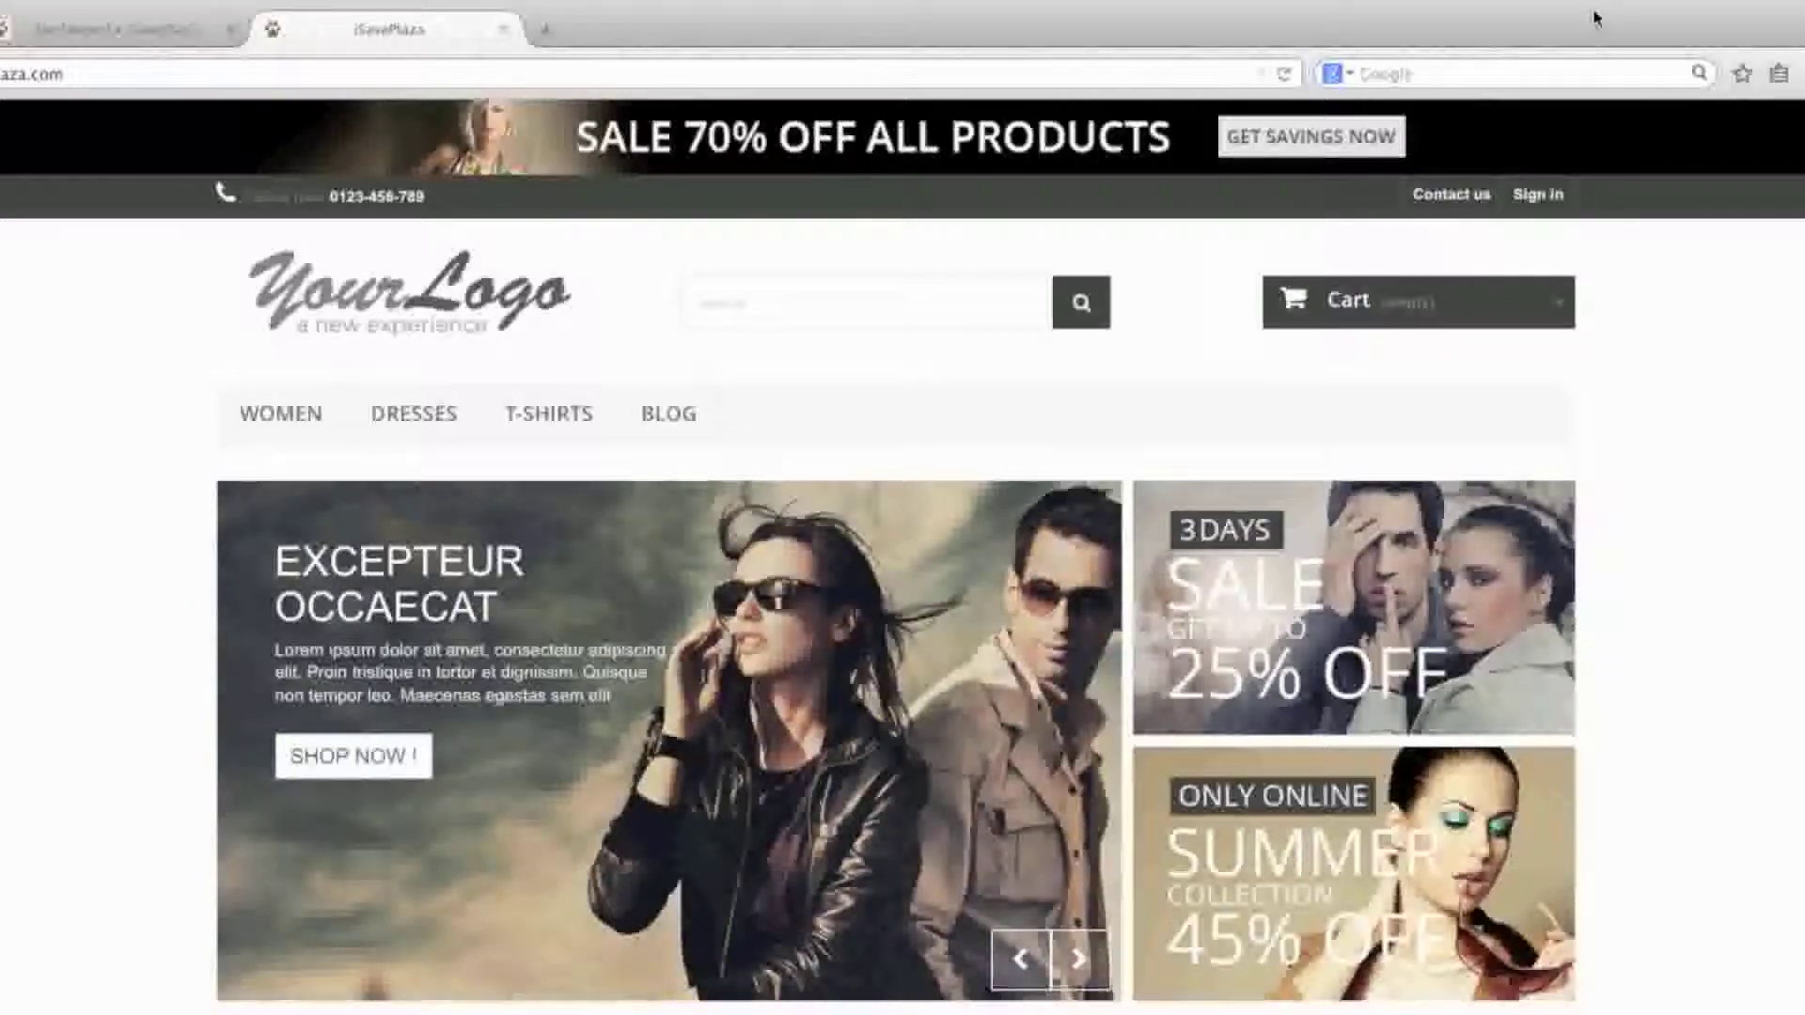
{"action": "left_click", "coordinate": [1079, 960]}
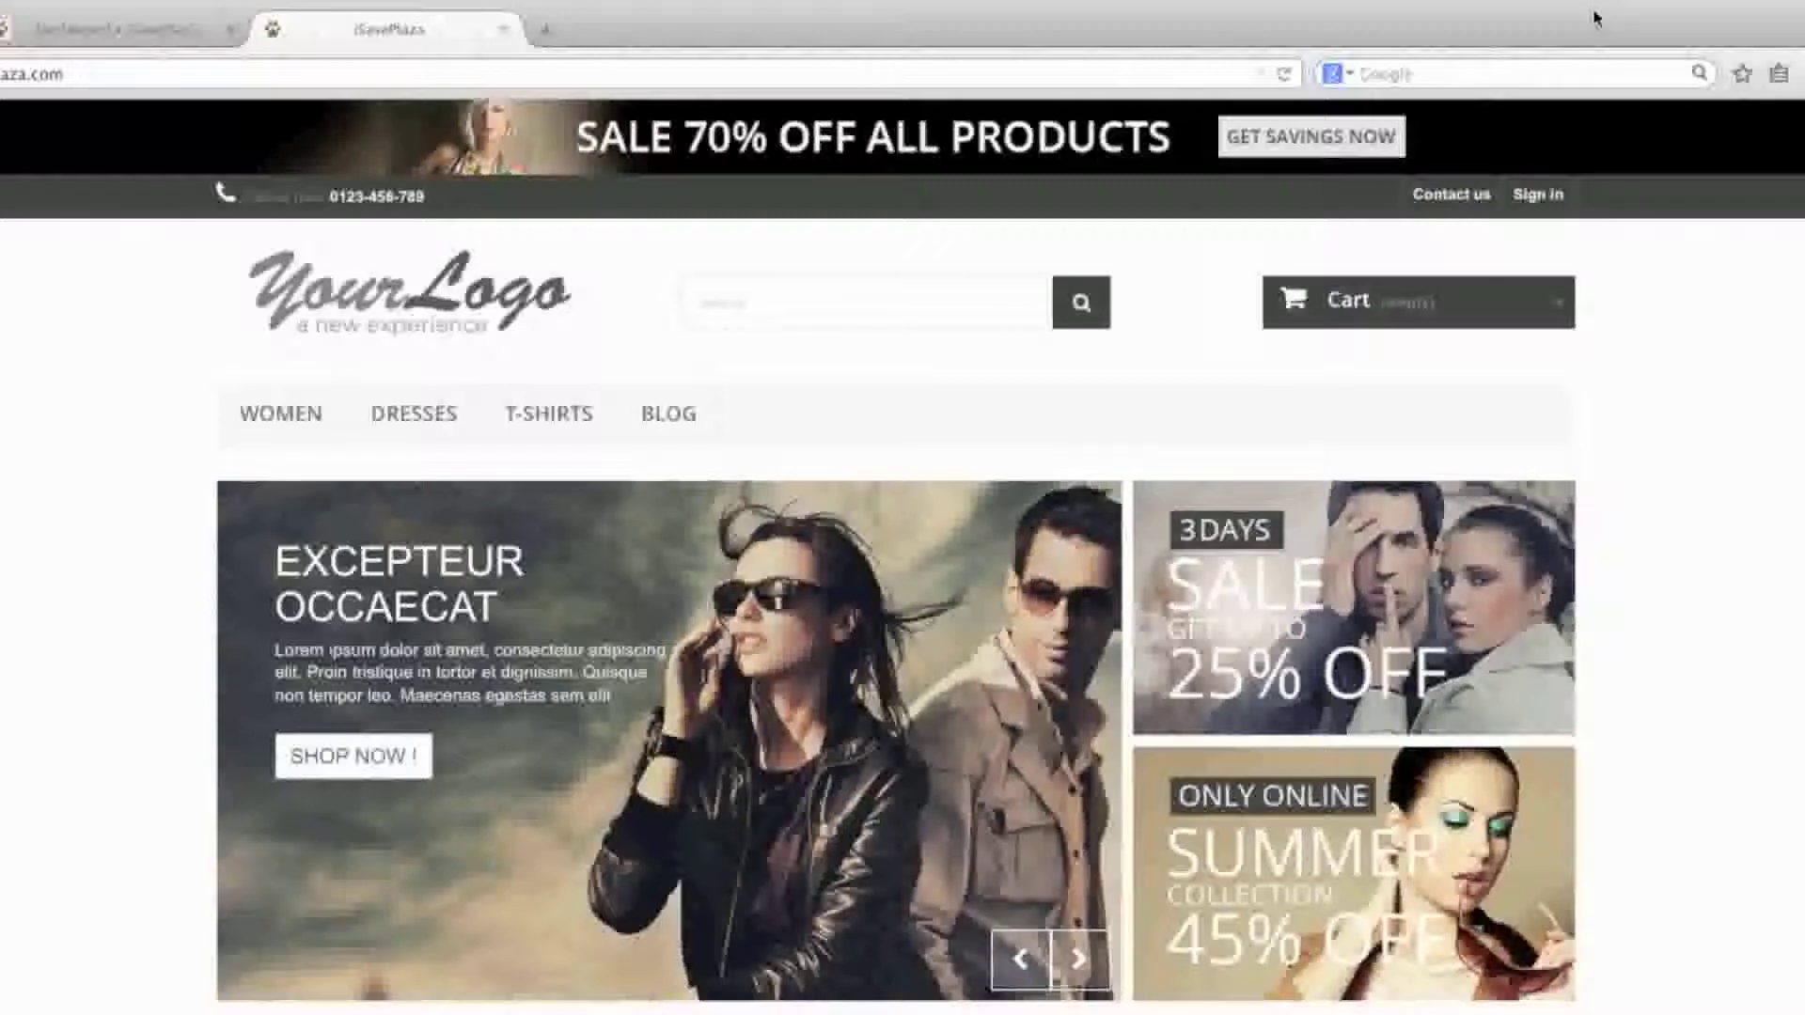
{"action": "left_click", "coordinate": [1077, 960]}
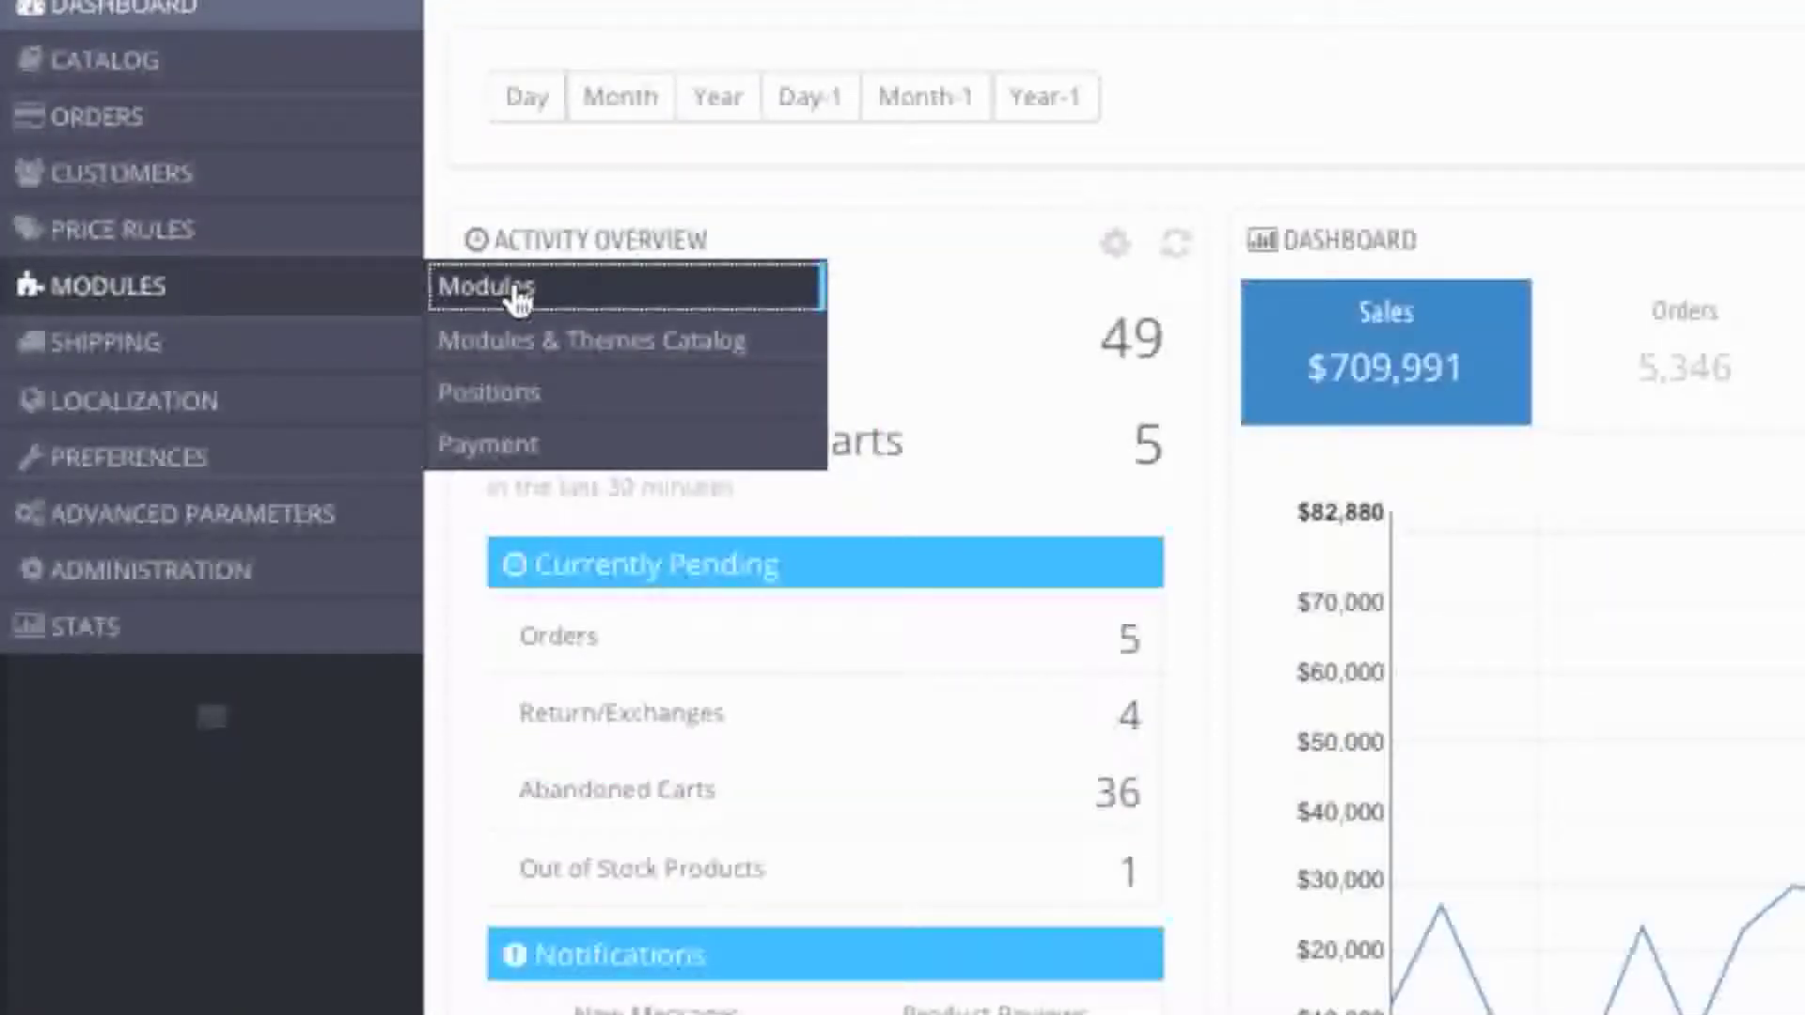
{"action": "left_click", "coordinate": [483, 286]}
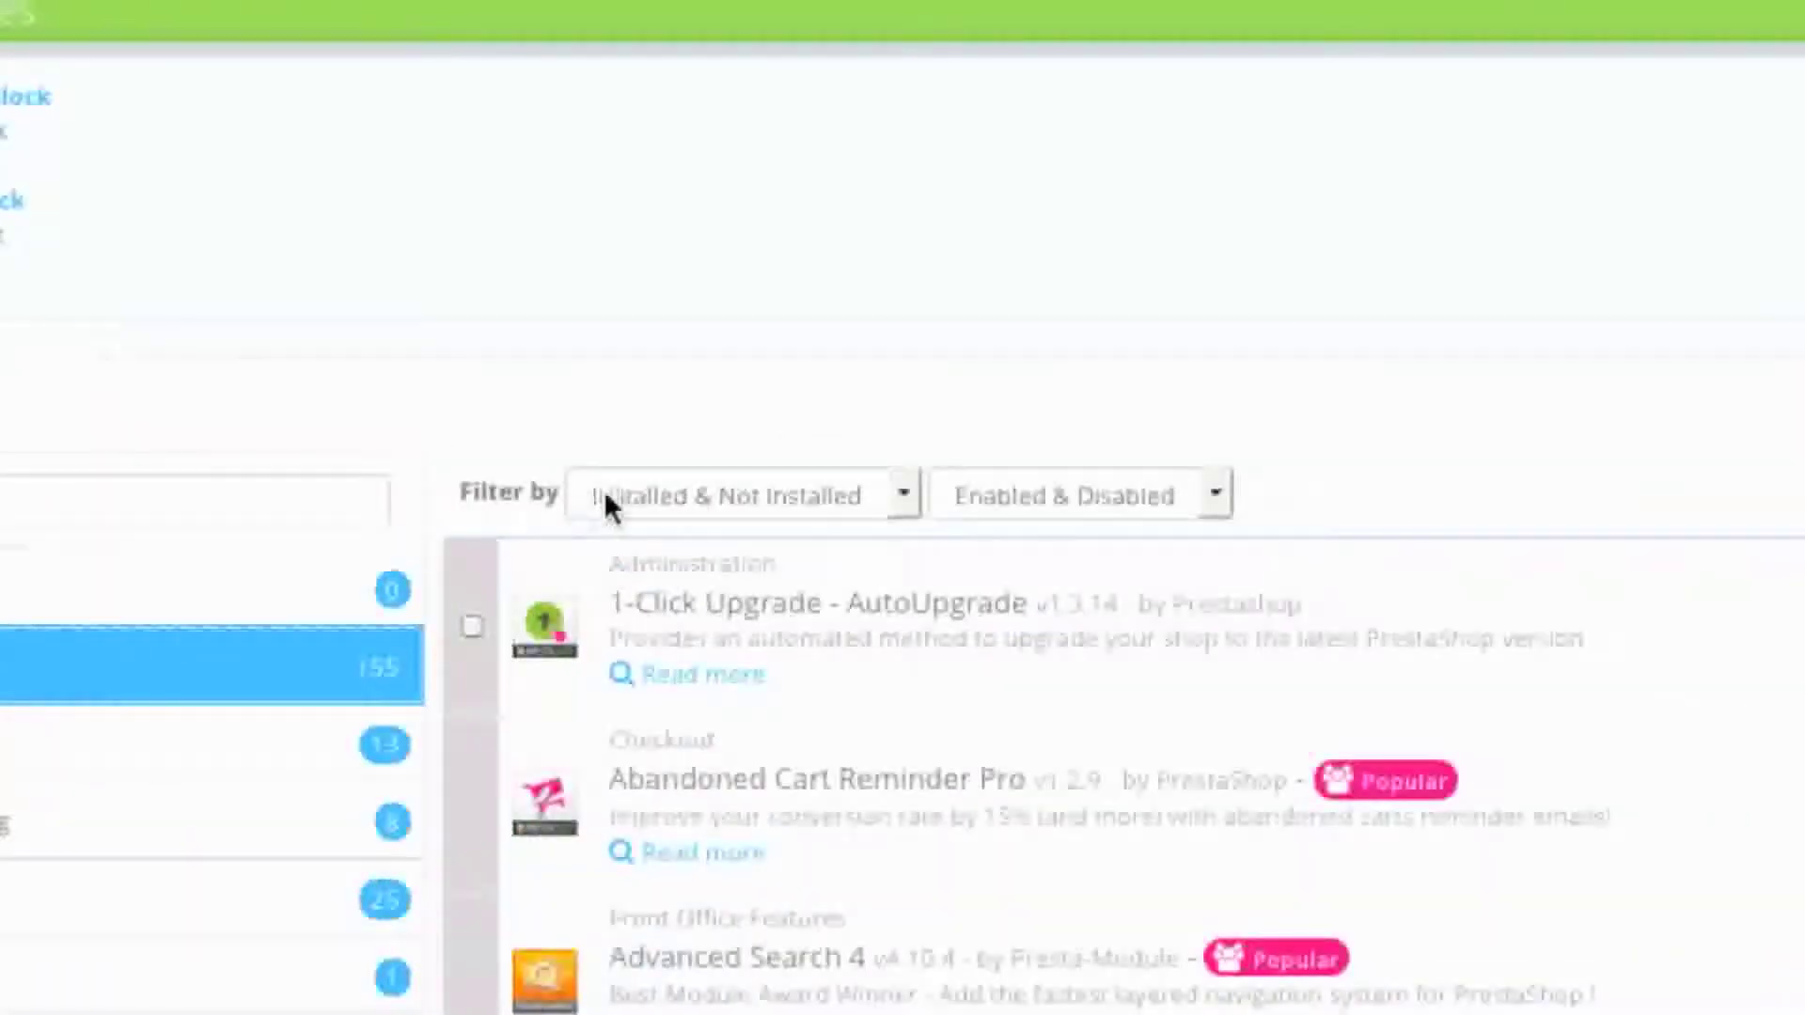
{"action": "mouse_move", "coordinate": [771, 512]}
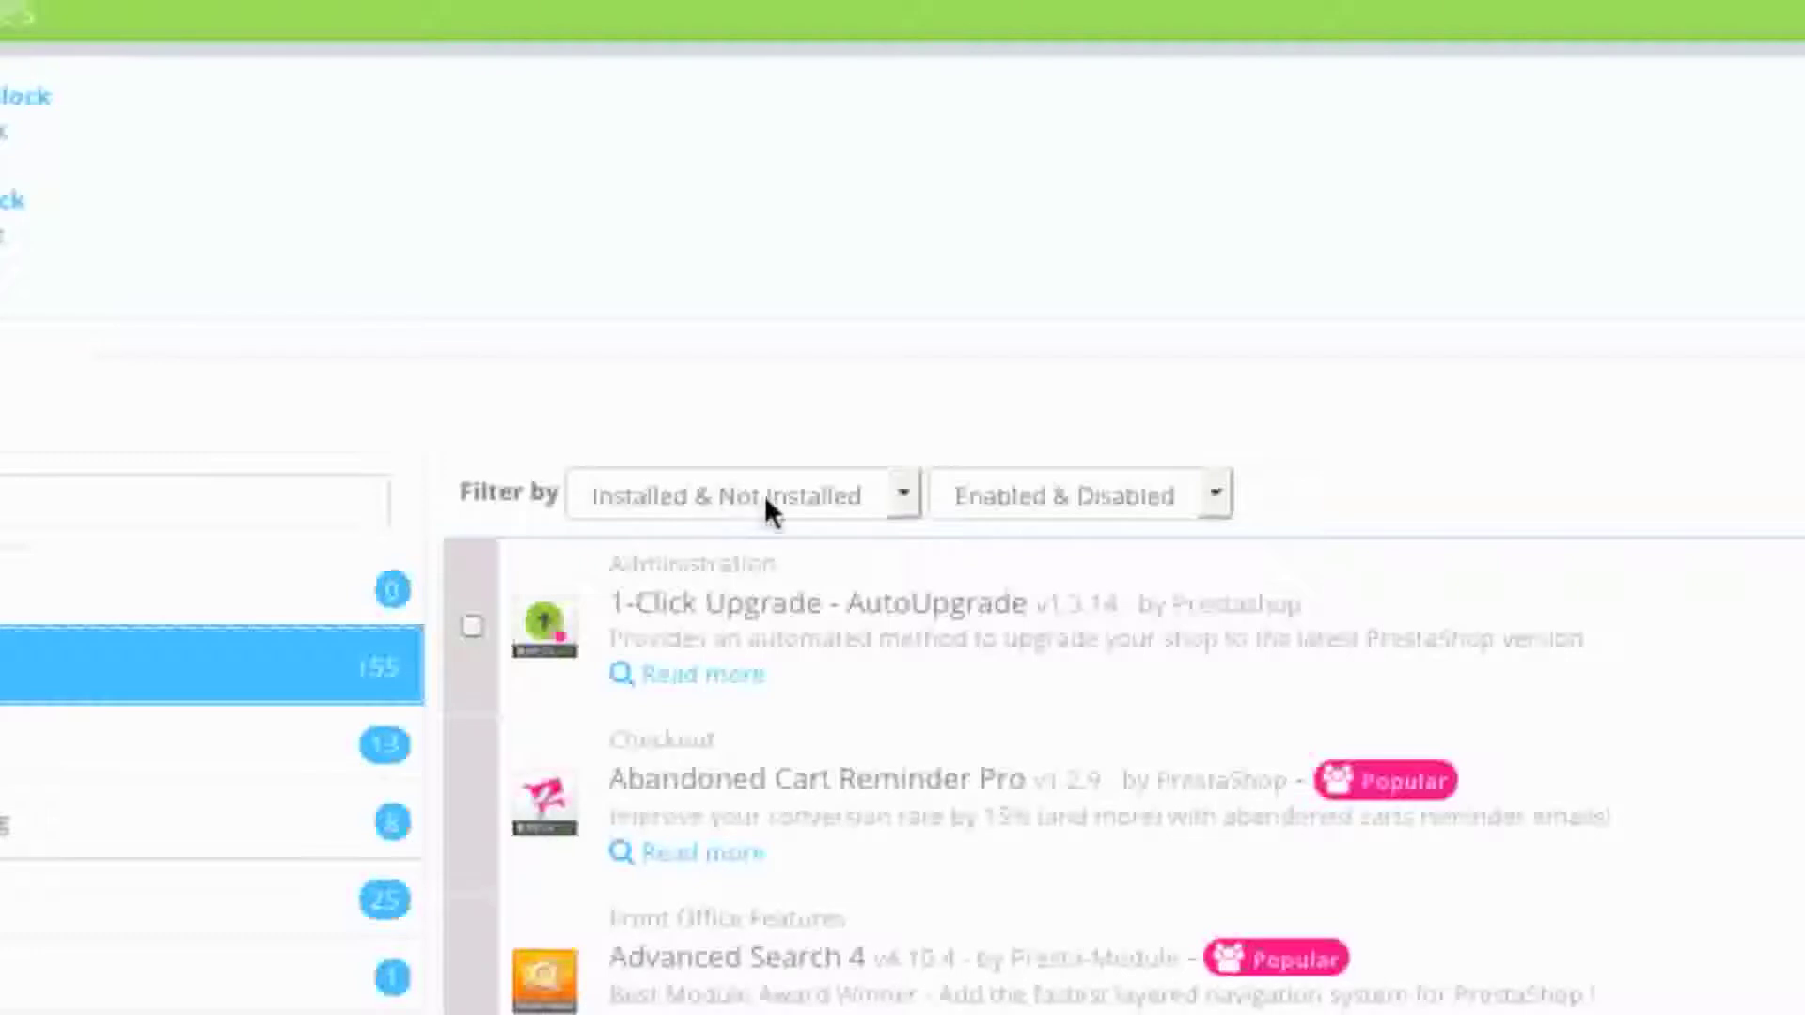
{"action": "mouse_move", "coordinate": [1123, 512]}
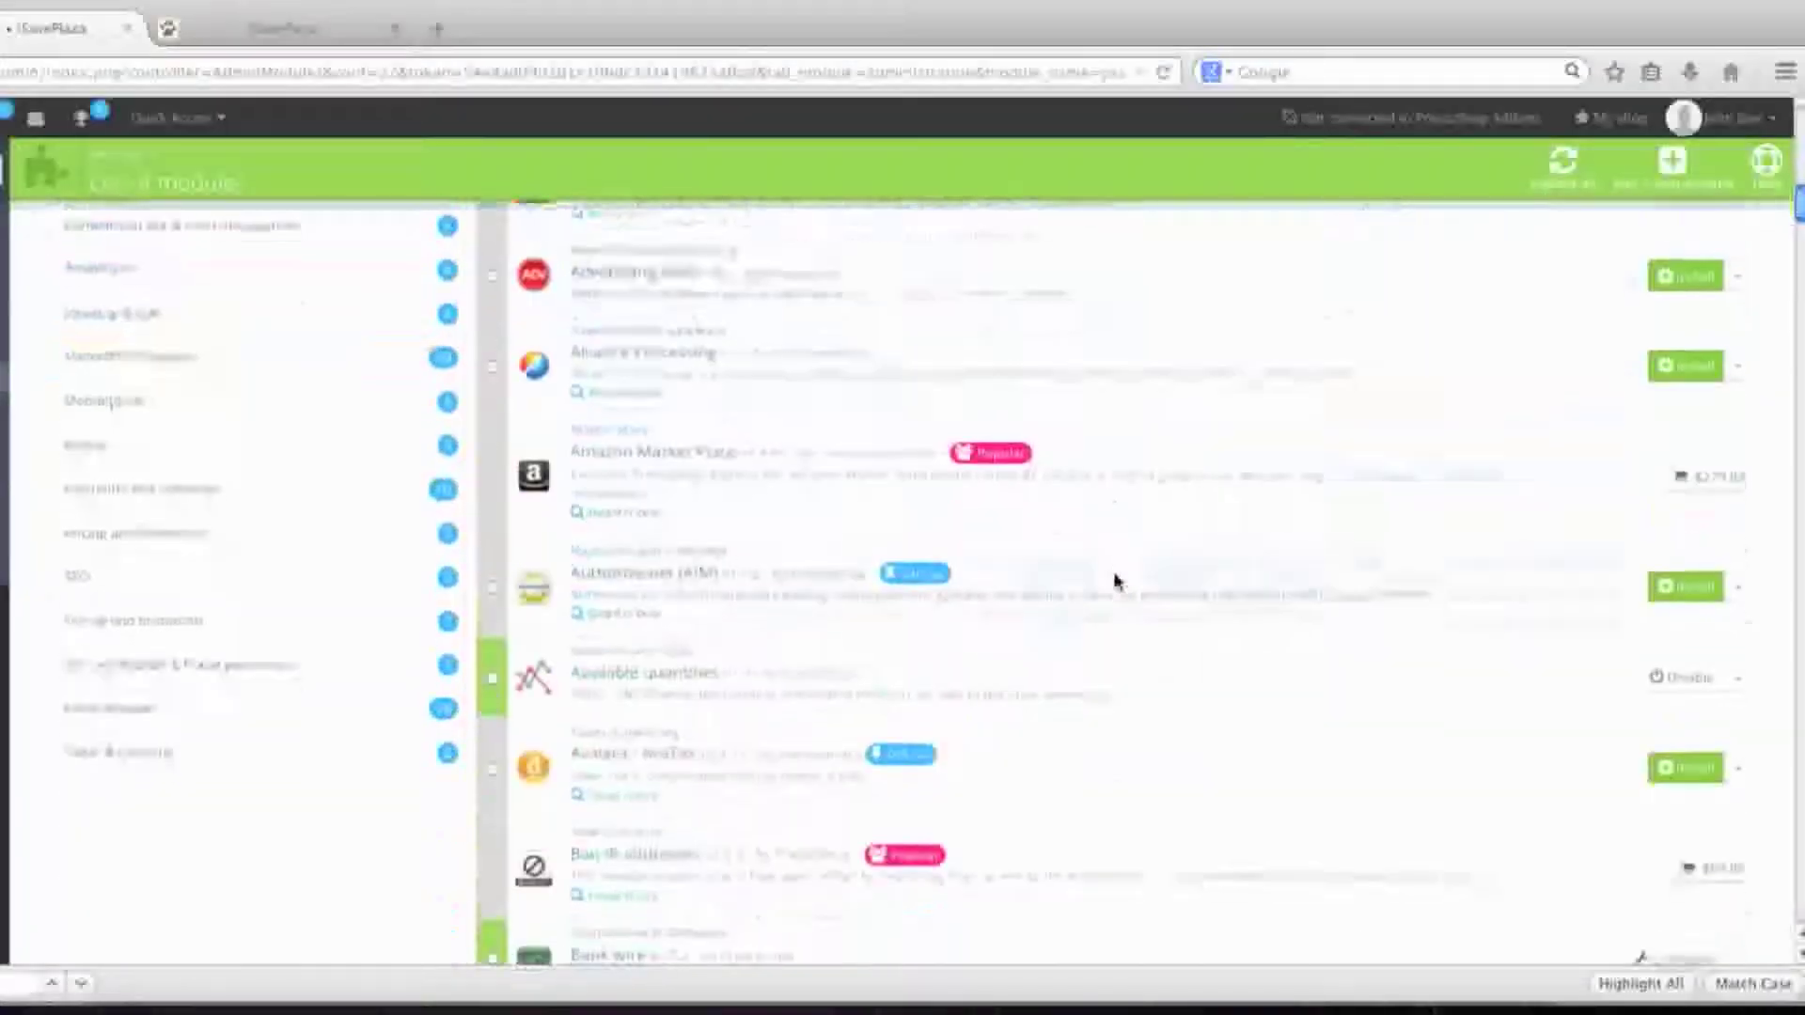
Locate Database Cleaner in the module list and install it
{"action": "scroll", "scroll_direction": "down", "scroll_amount": 3}
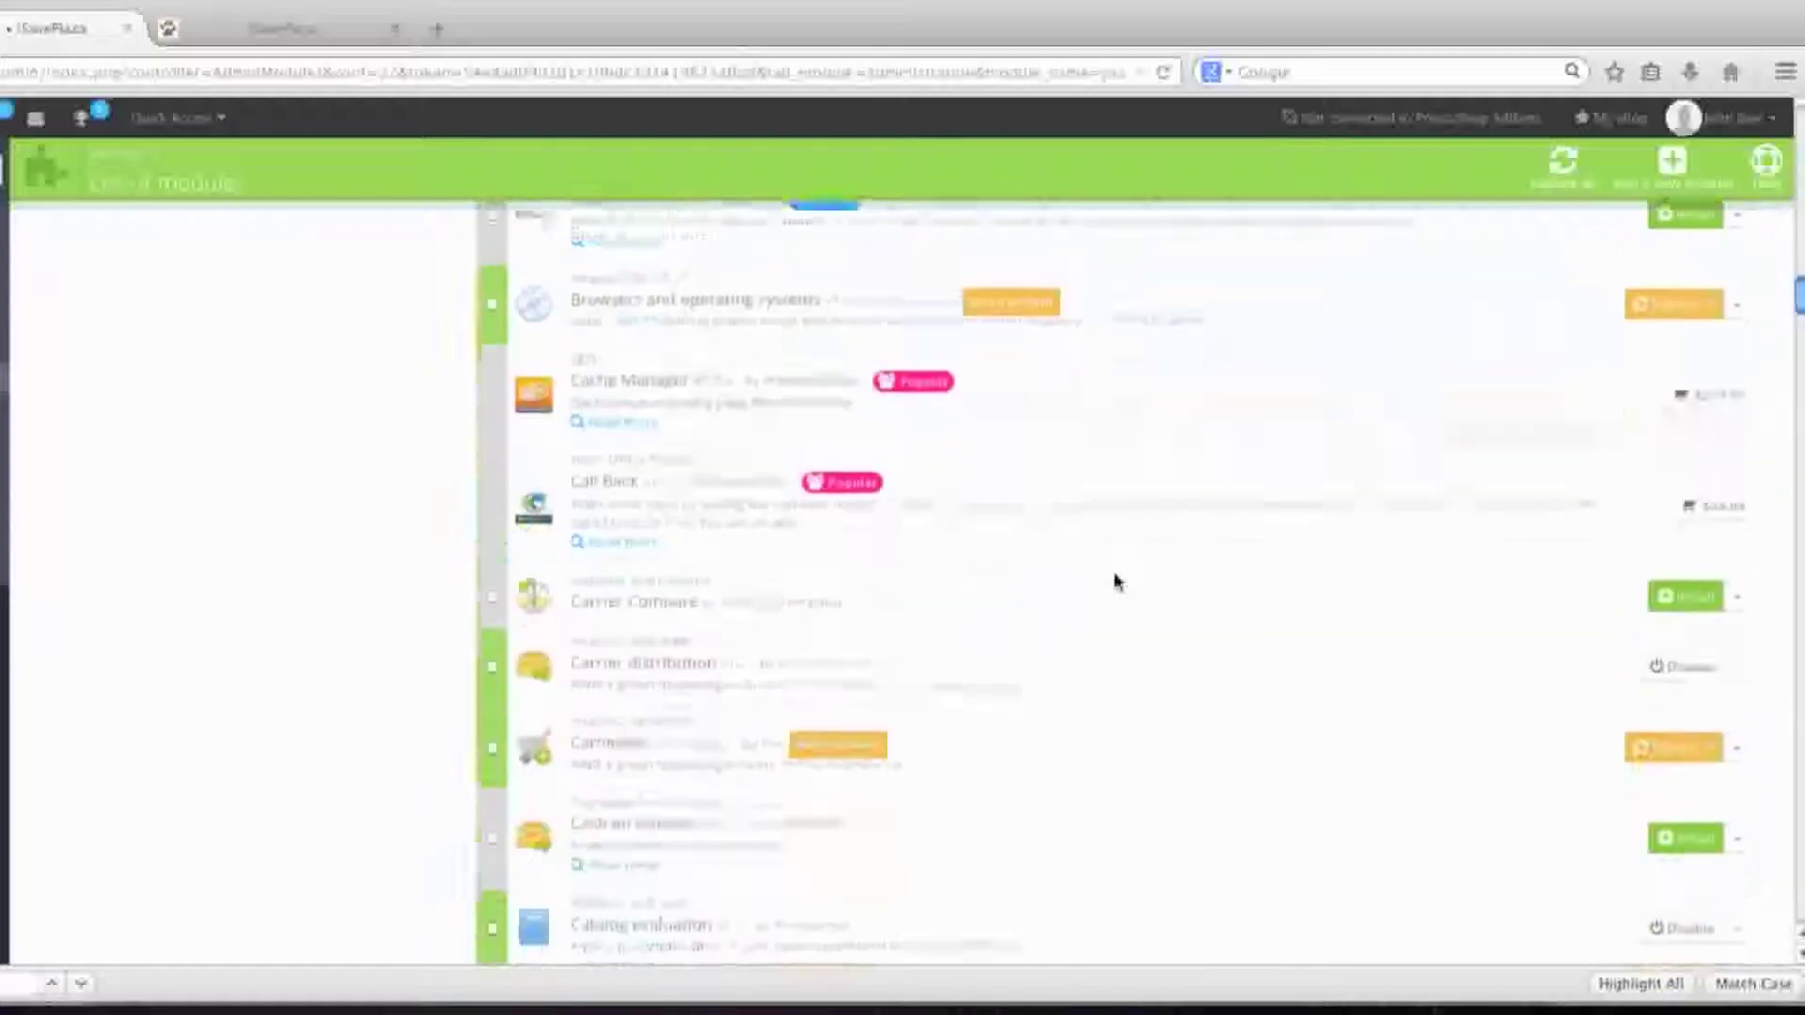
{"action": "scroll", "scroll_direction": "down", "scroll_amount": 3}
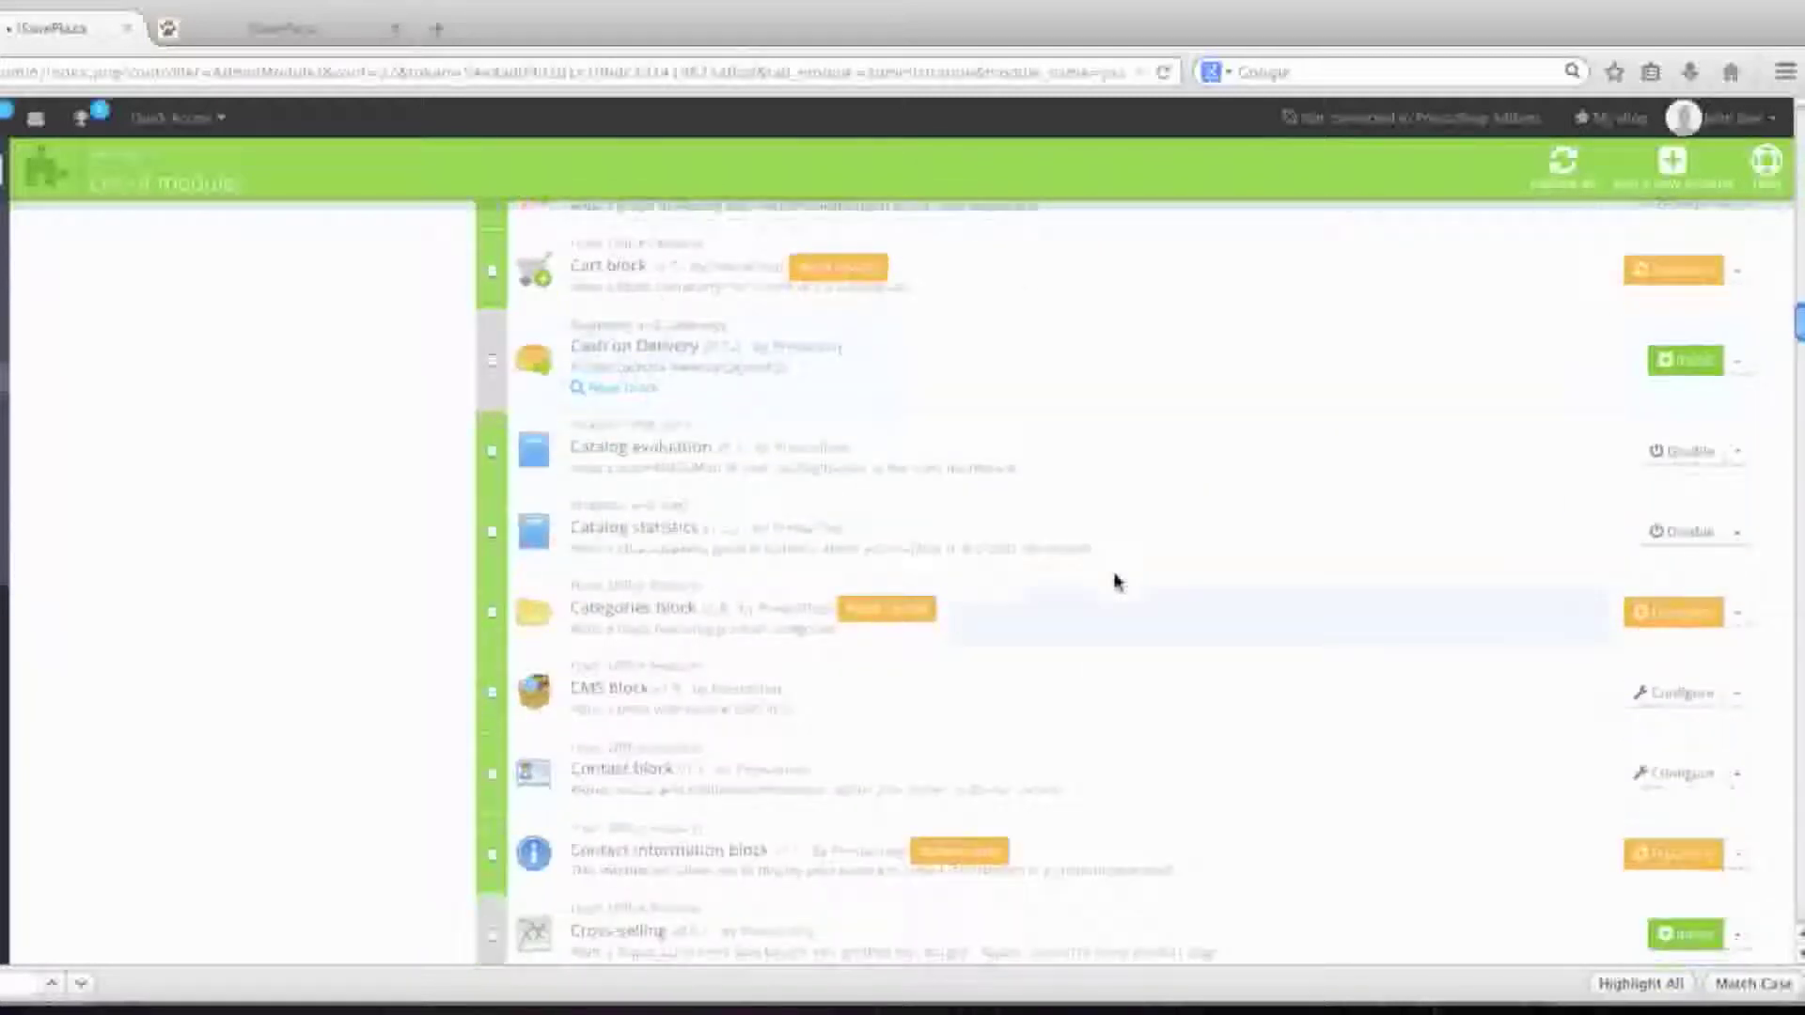
{"action": "scroll", "scroll_direction": "down", "scroll_amount": 3}
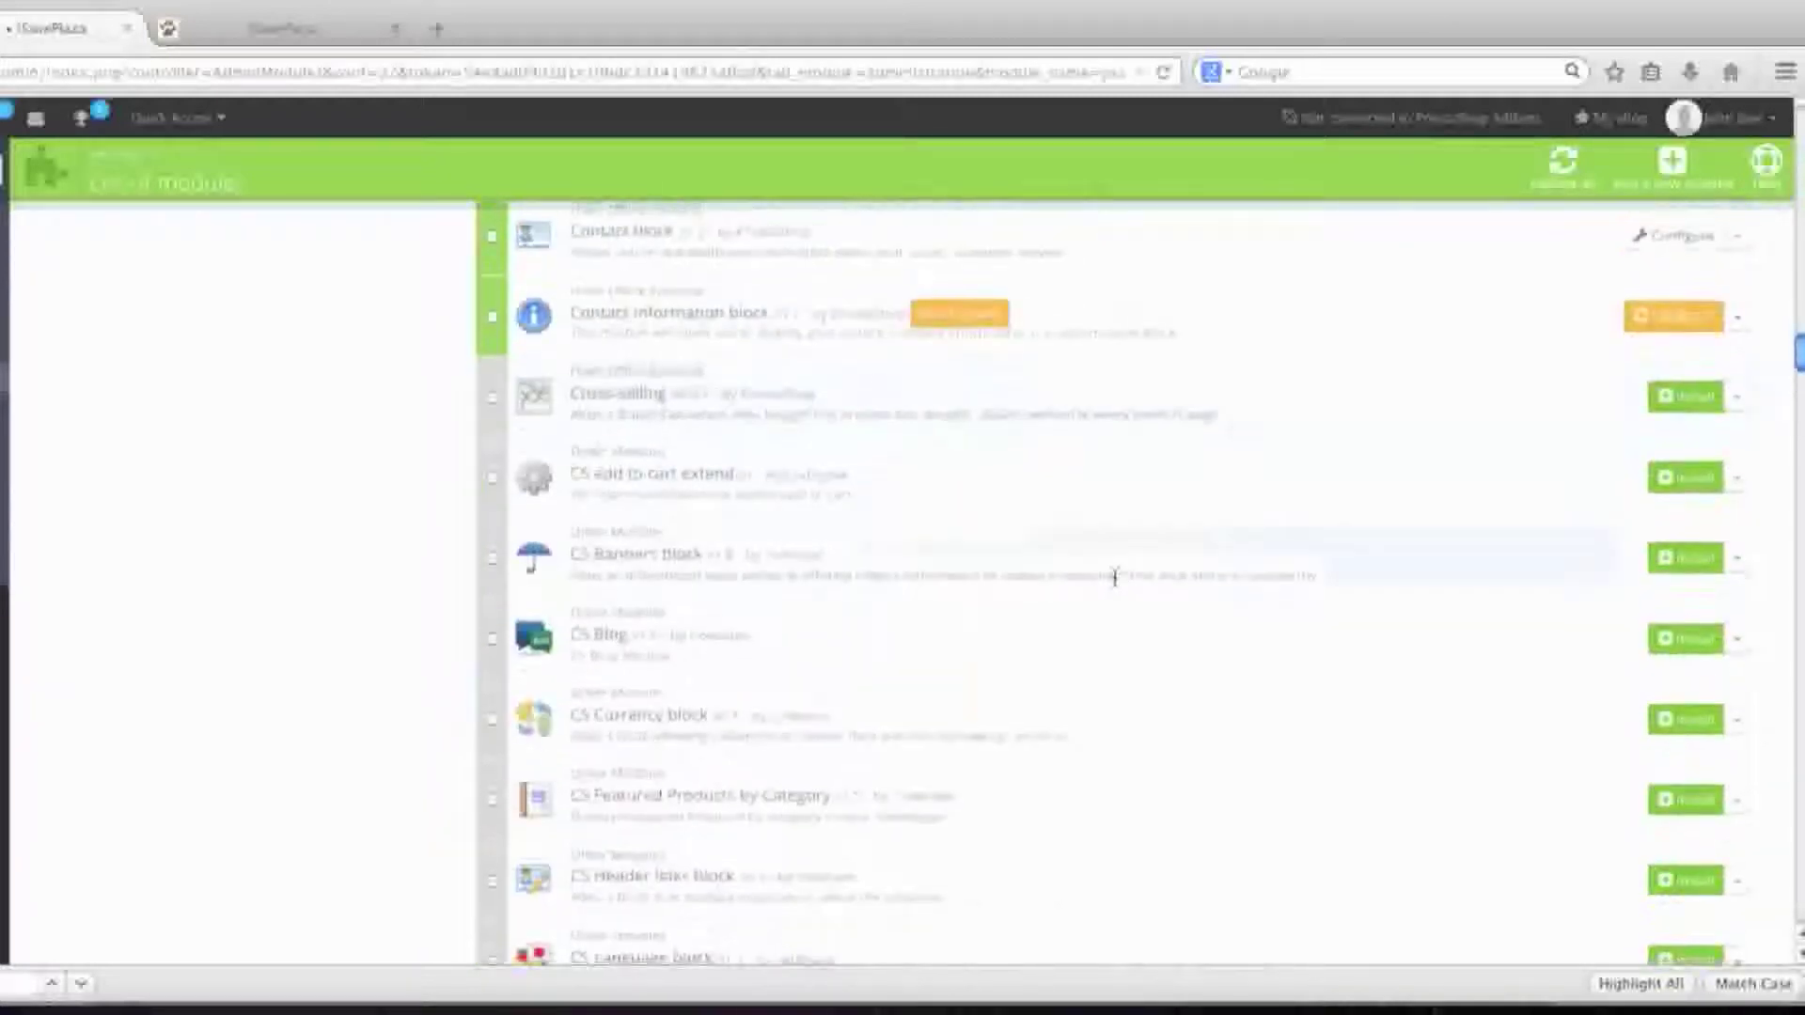
{"action": "scroll", "scroll_direction": "down", "scroll_amount": 3}
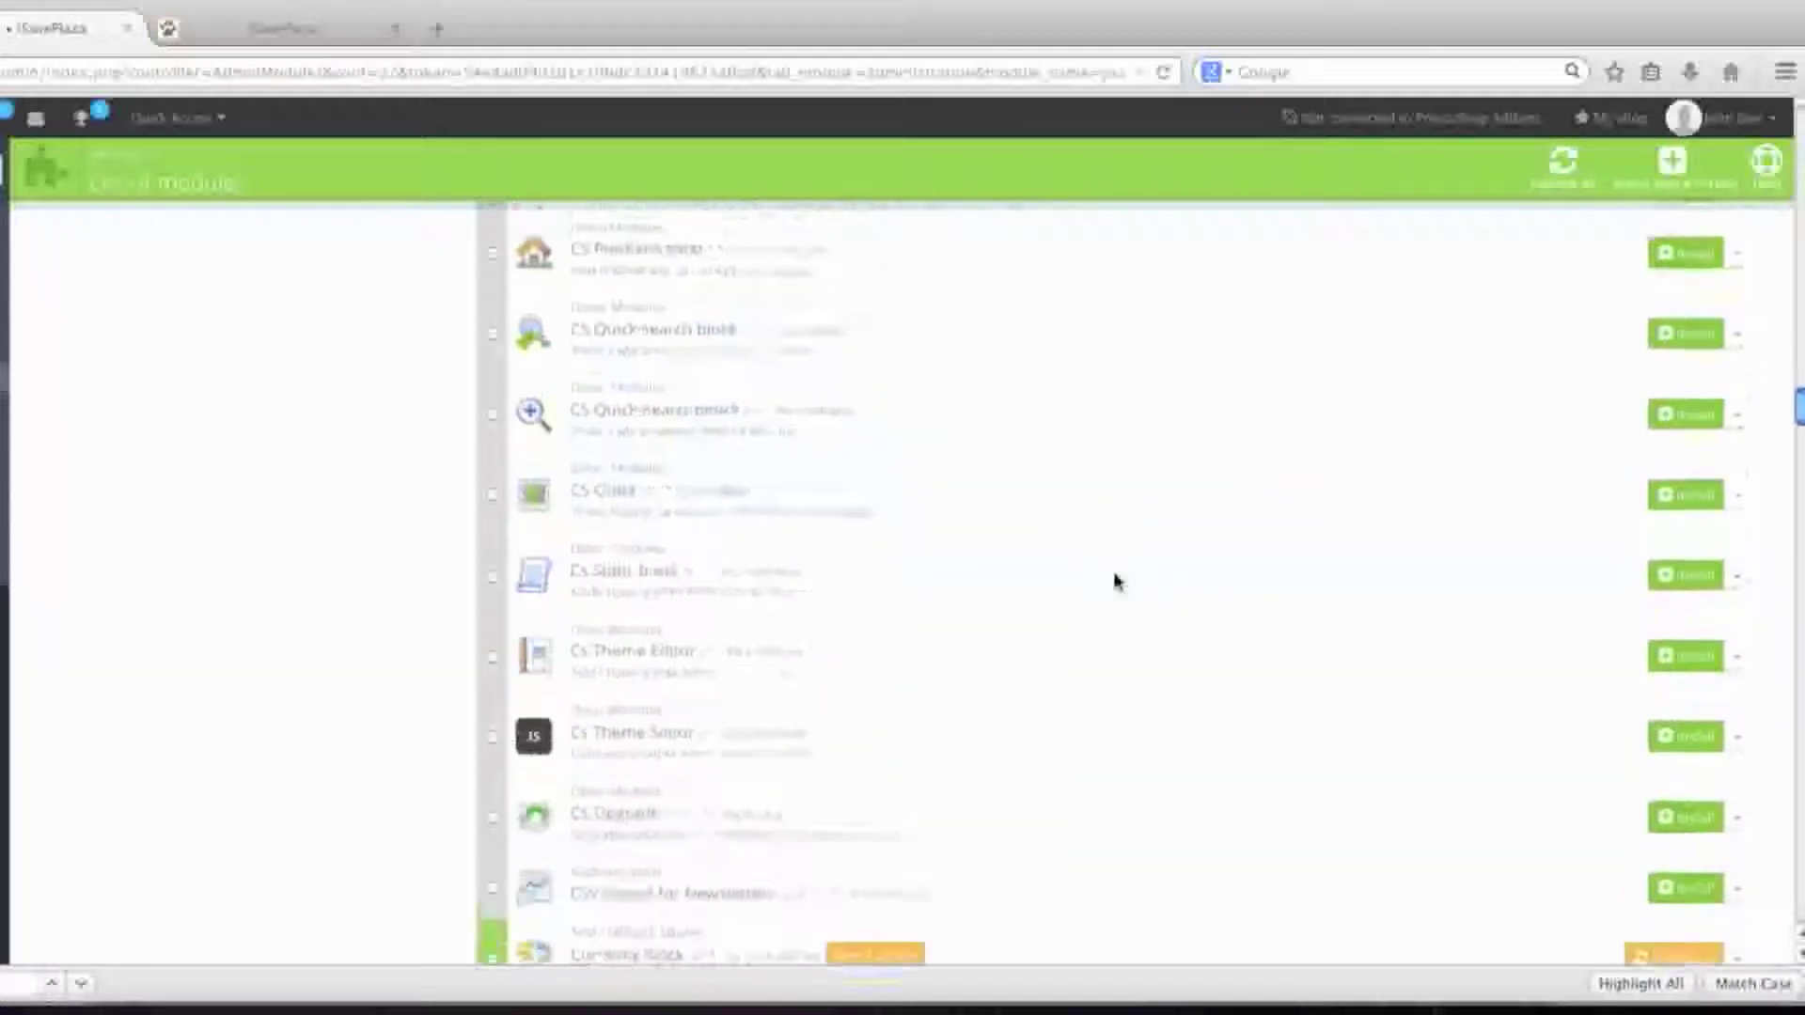
{"action": "scroll", "scroll_direction": "up", "scroll_amount": 3}
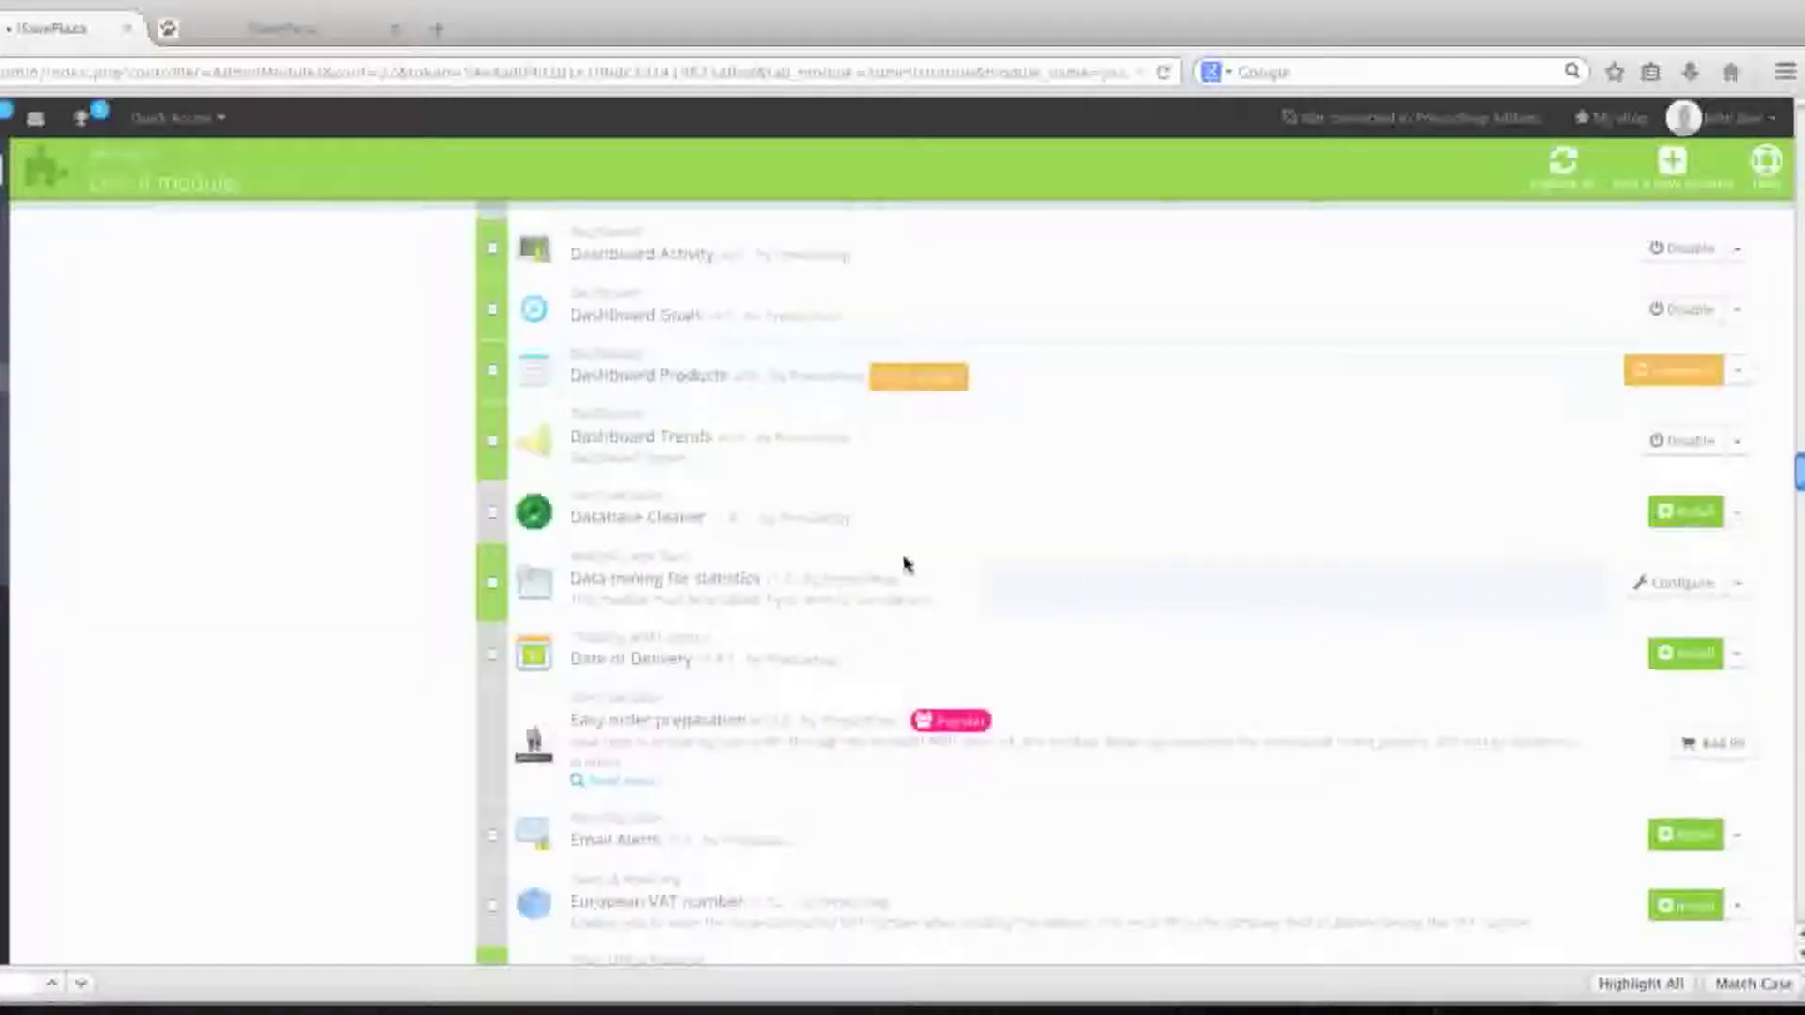
{"action": "scroll", "scroll_direction": "up", "scroll_amount": 3}
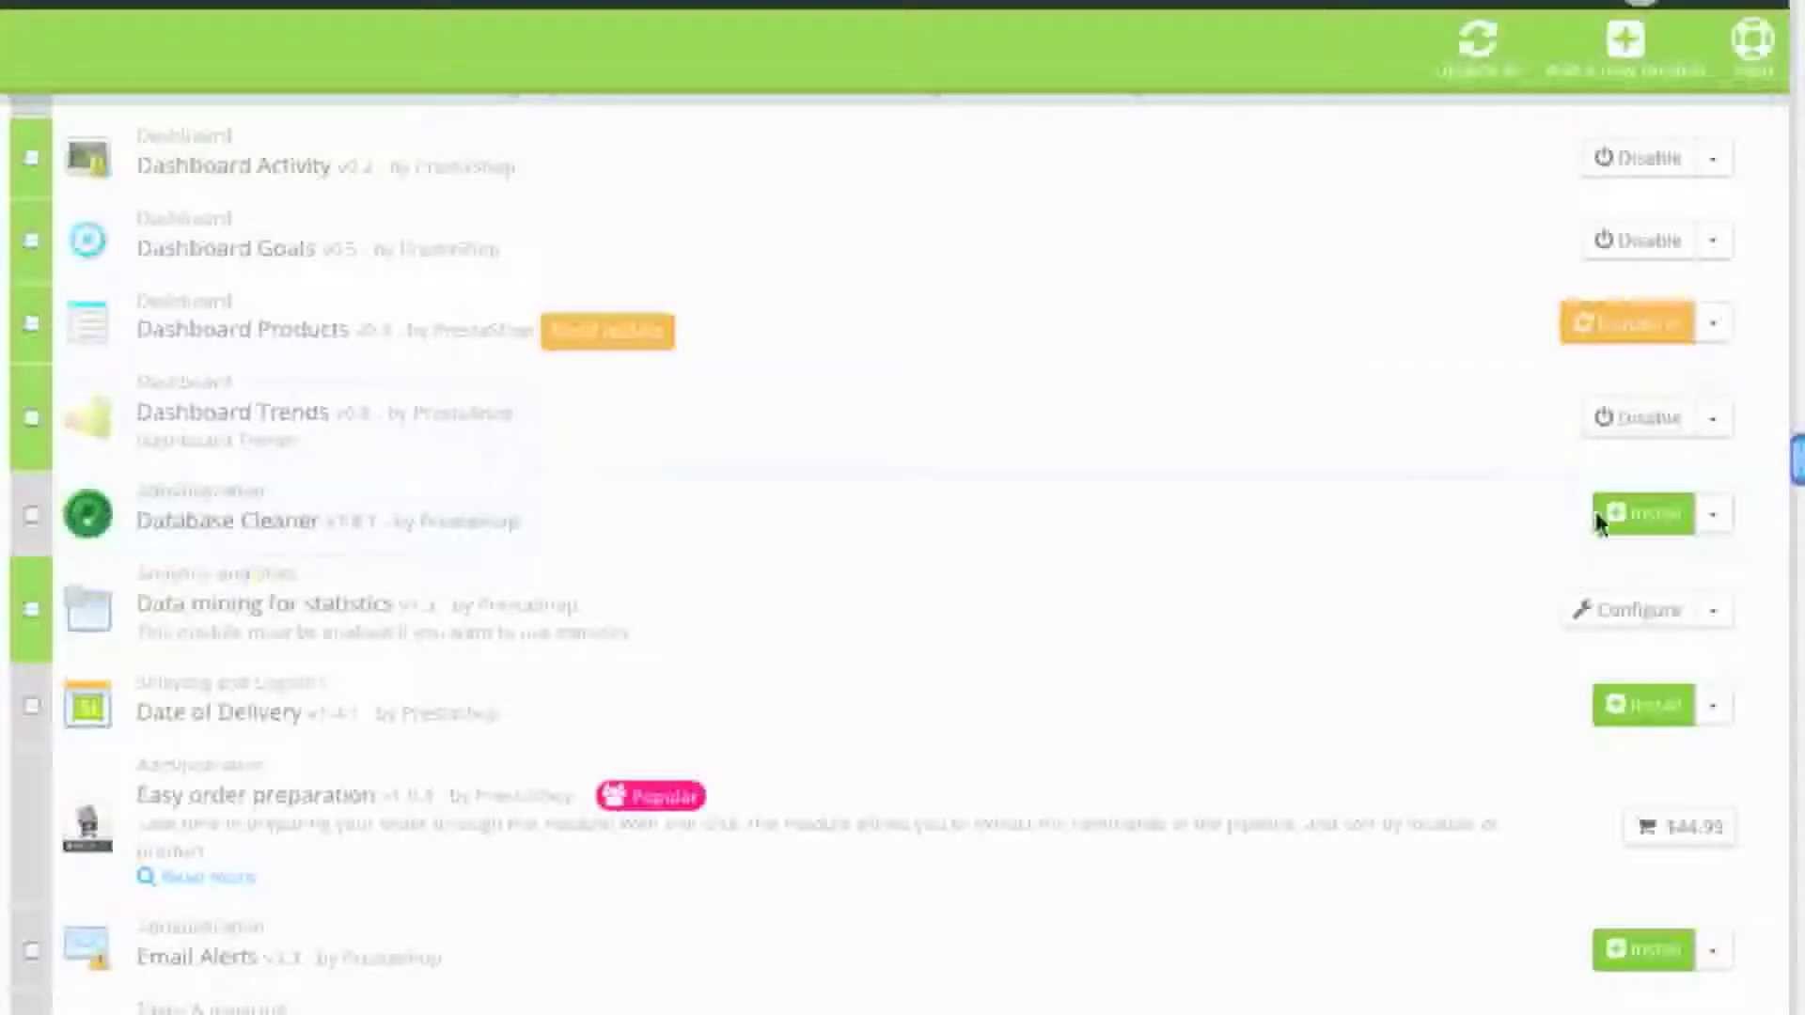
{"action": "mouse_move", "coordinate": [1643, 514]}
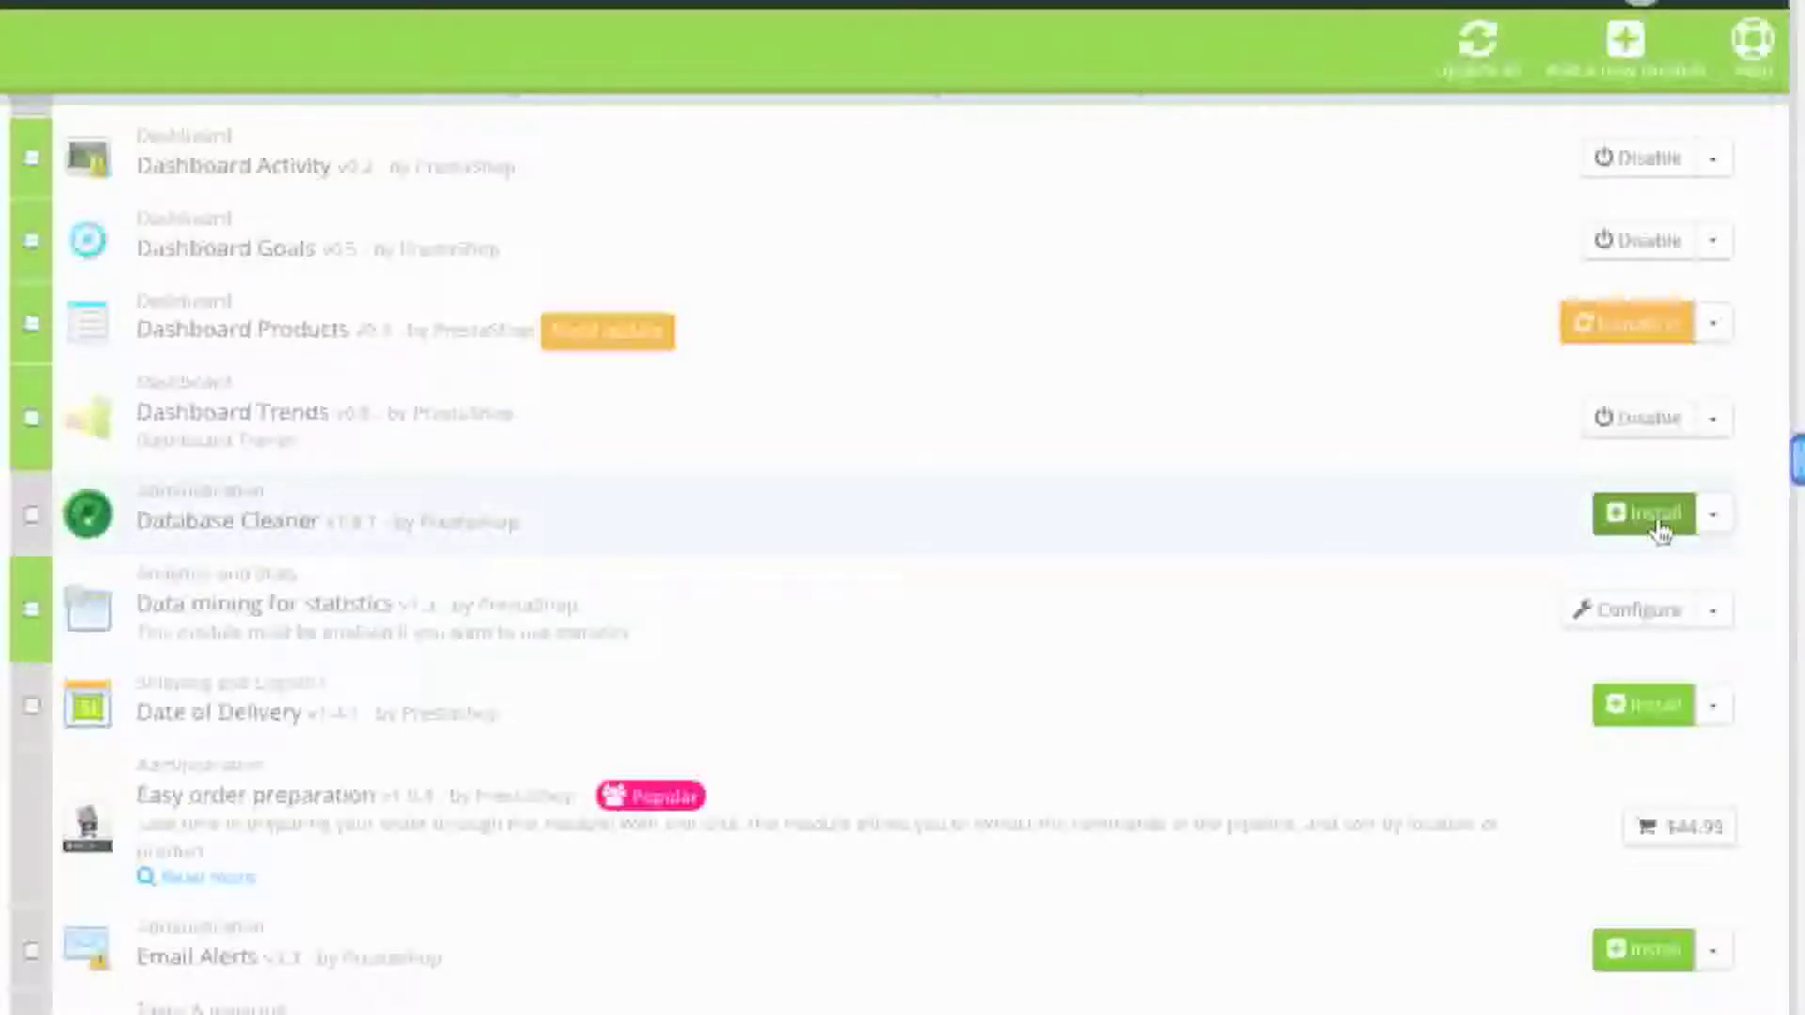
{"action": "left_click", "coordinate": [1643, 513]}
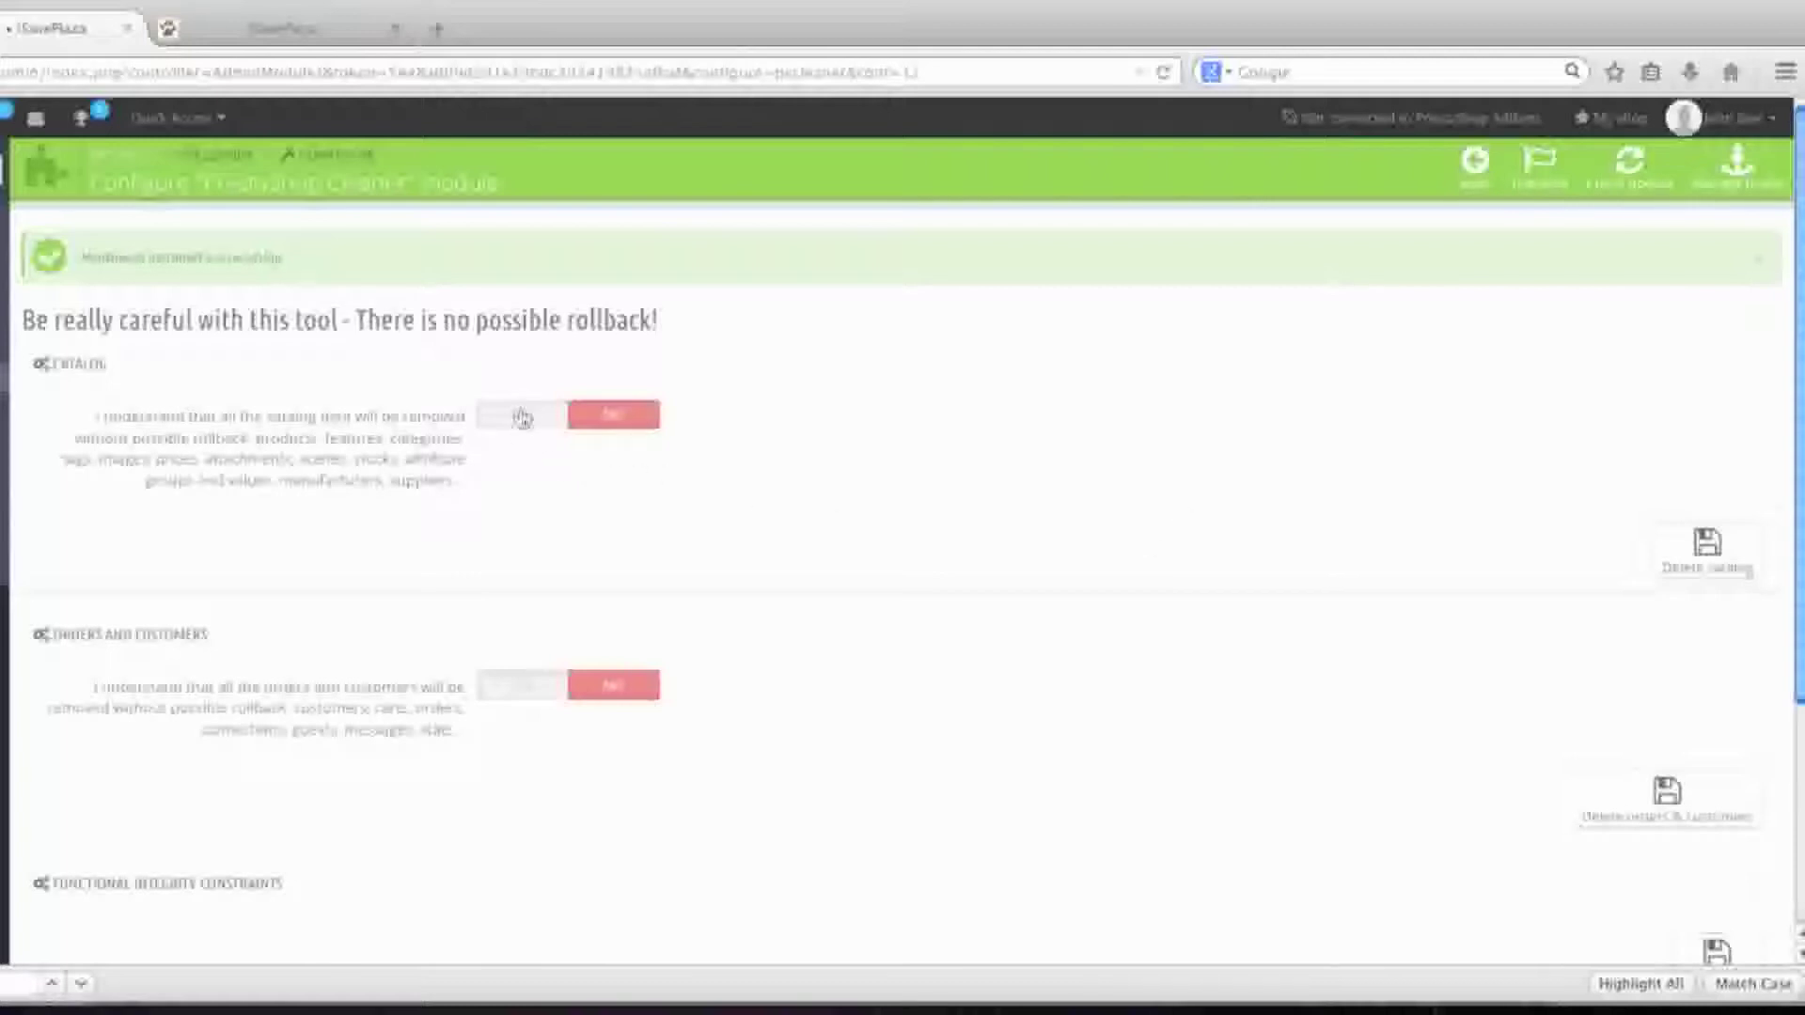
Set Catalog to YES and delete the whole sample catalog, confirming the warning
{"action": "left_click", "coordinate": [521, 414]}
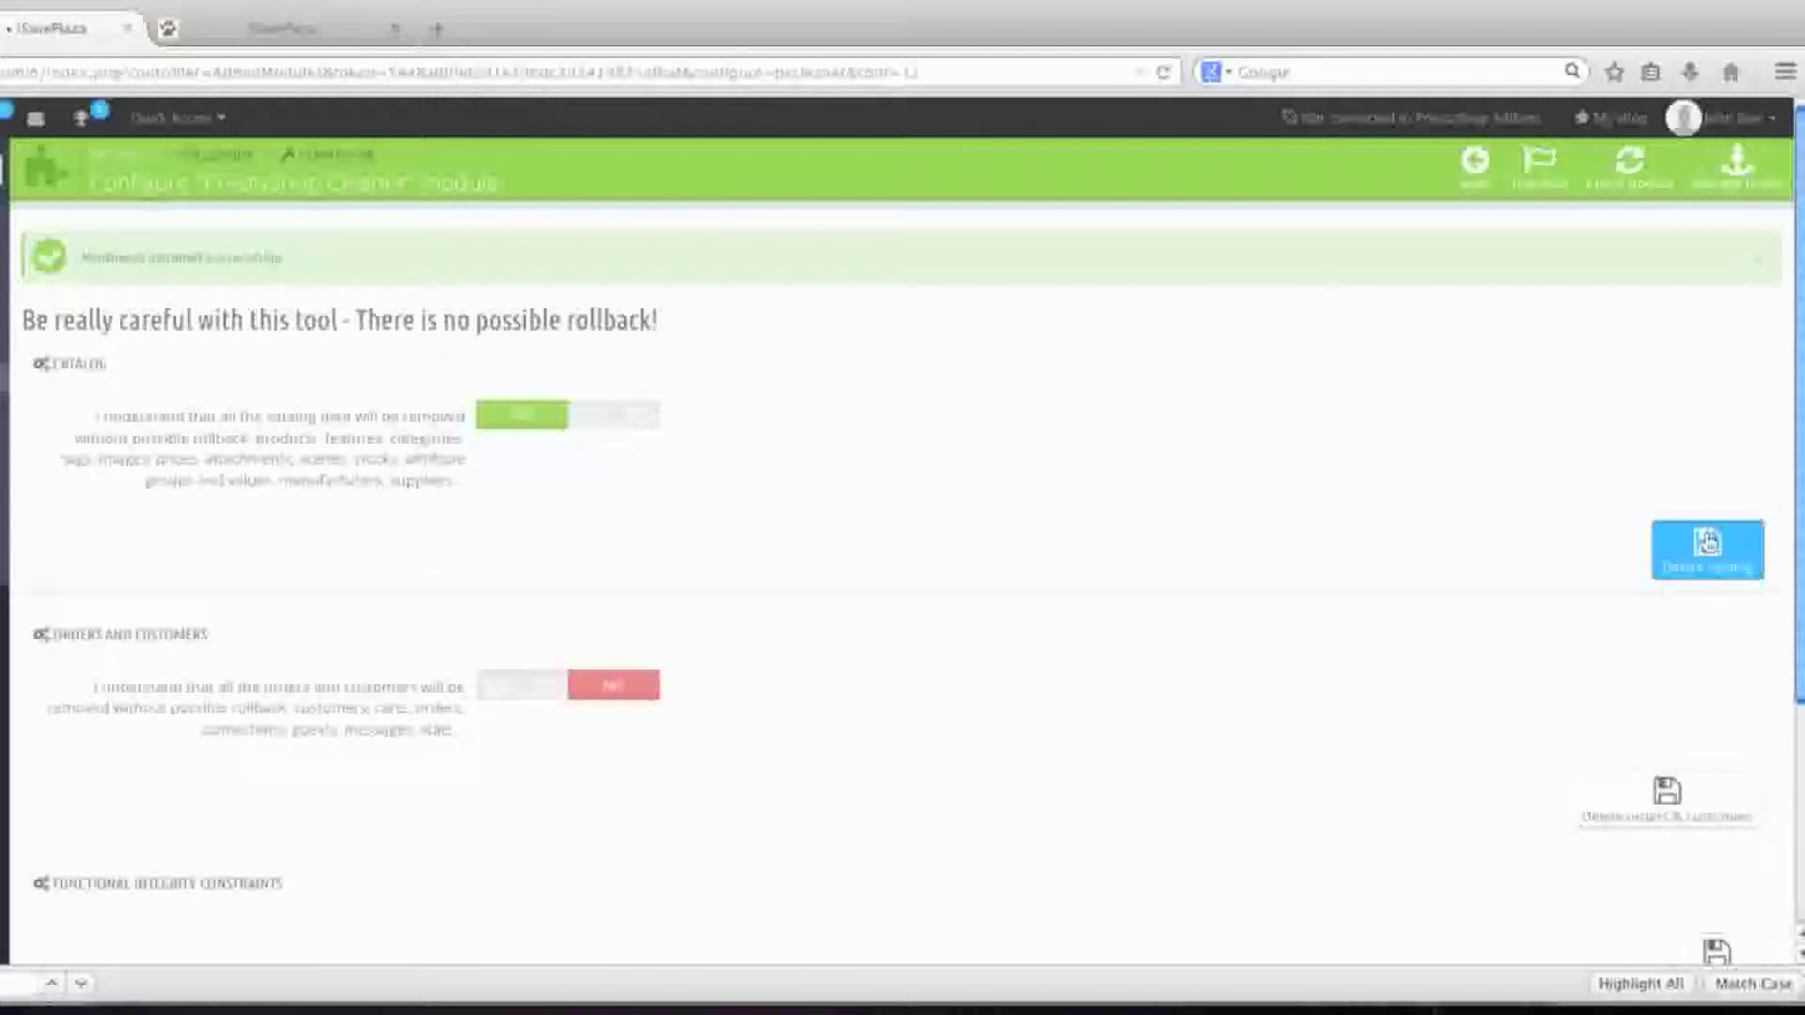
{"action": "left_click", "coordinate": [1707, 549]}
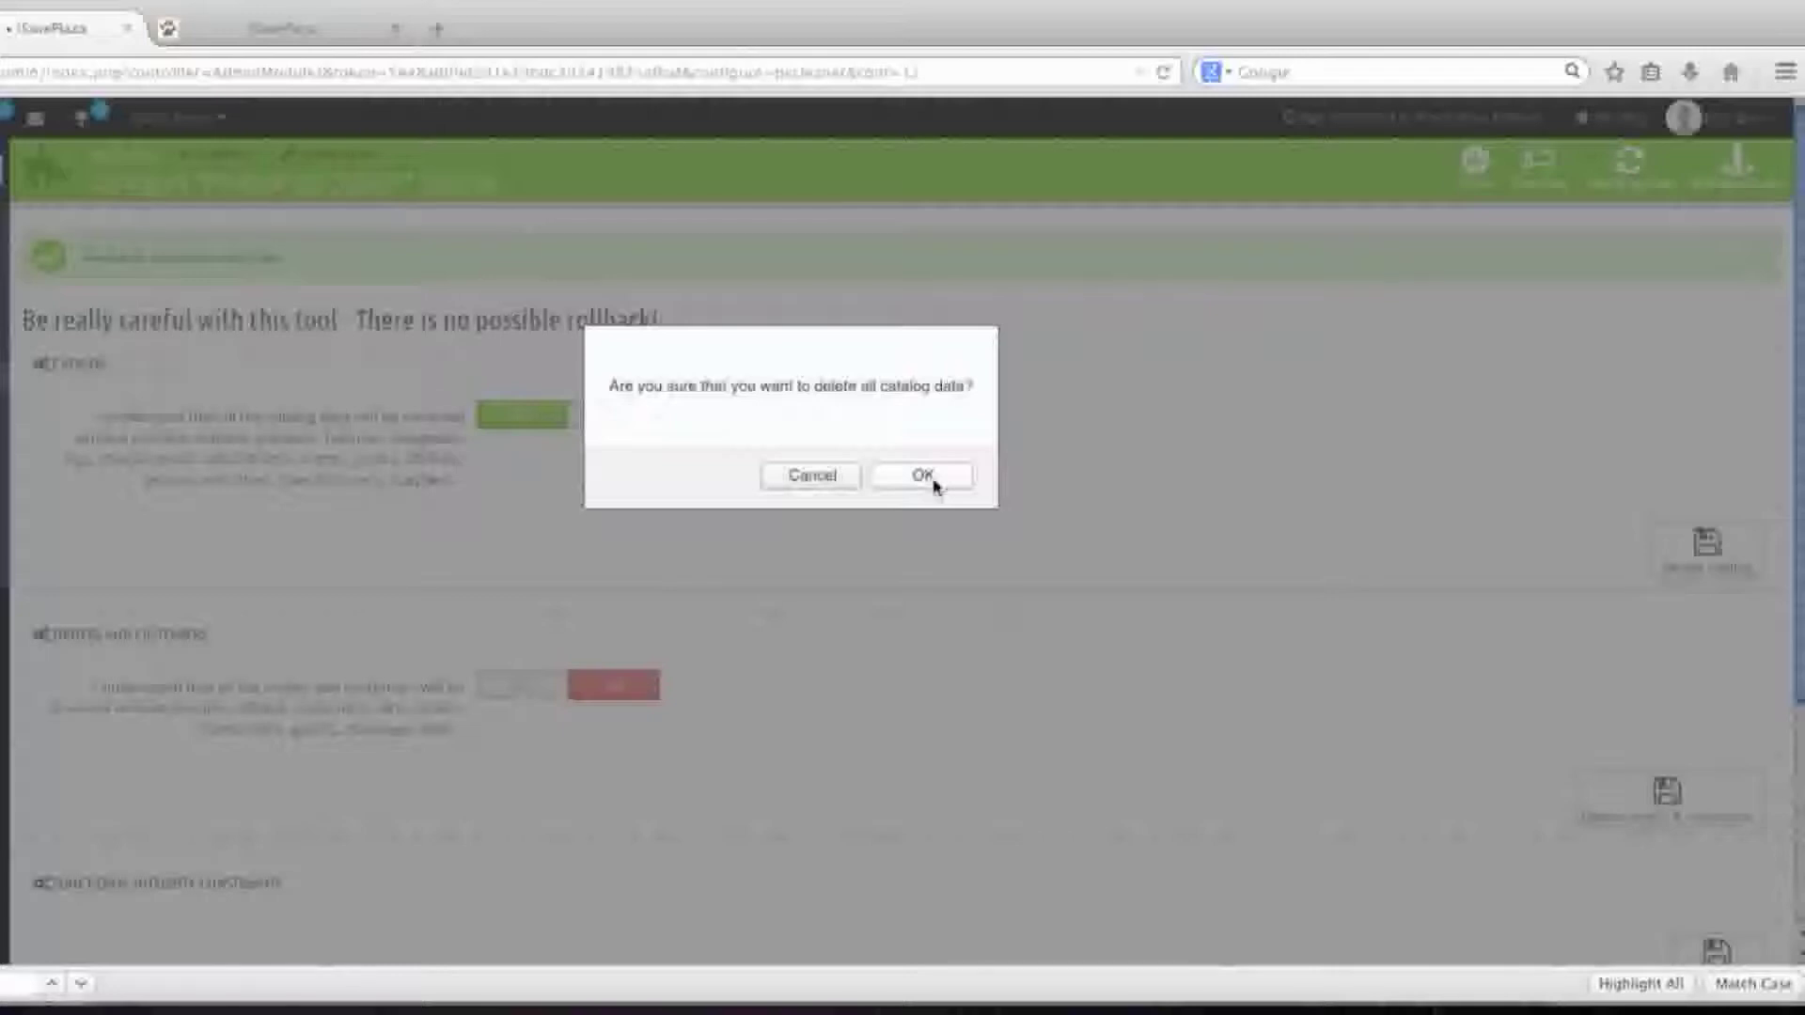
{"action": "left_click", "coordinate": [921, 475]}
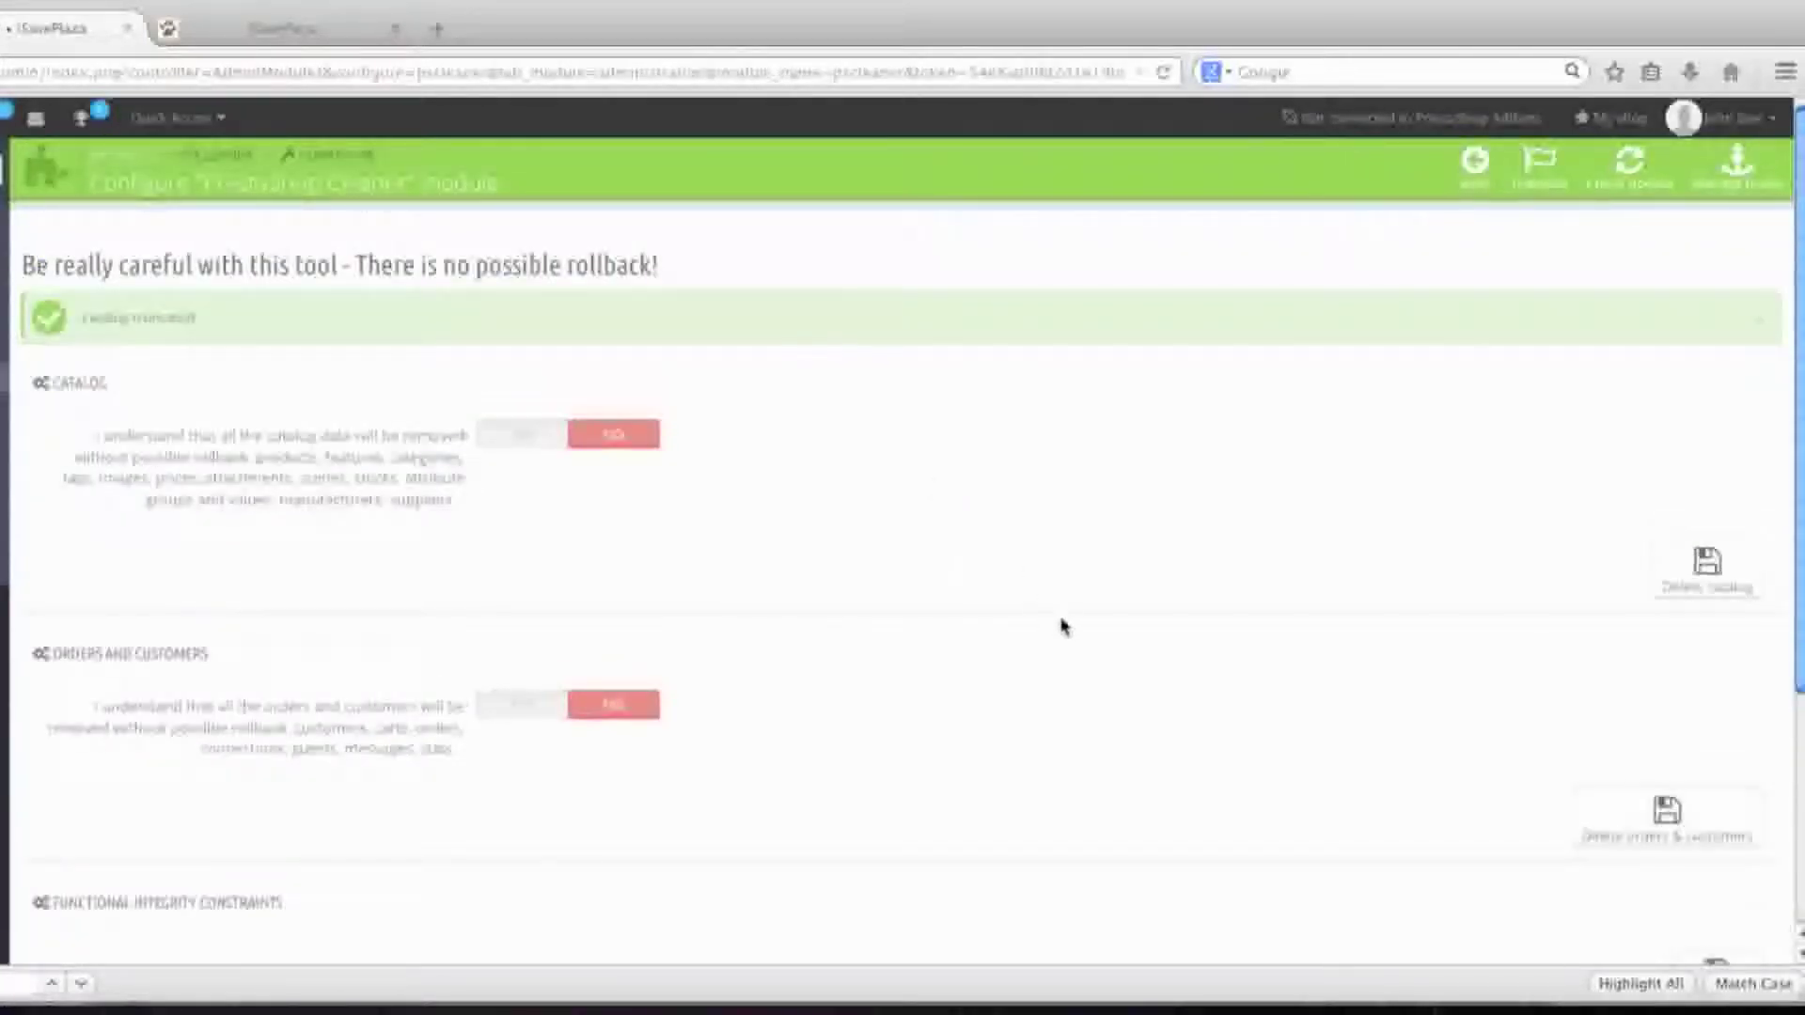
Set Orders and customers to YES and delete all sales data, confirming the warning
{"action": "scroll", "scroll_direction": "down", "scroll_amount": 3}
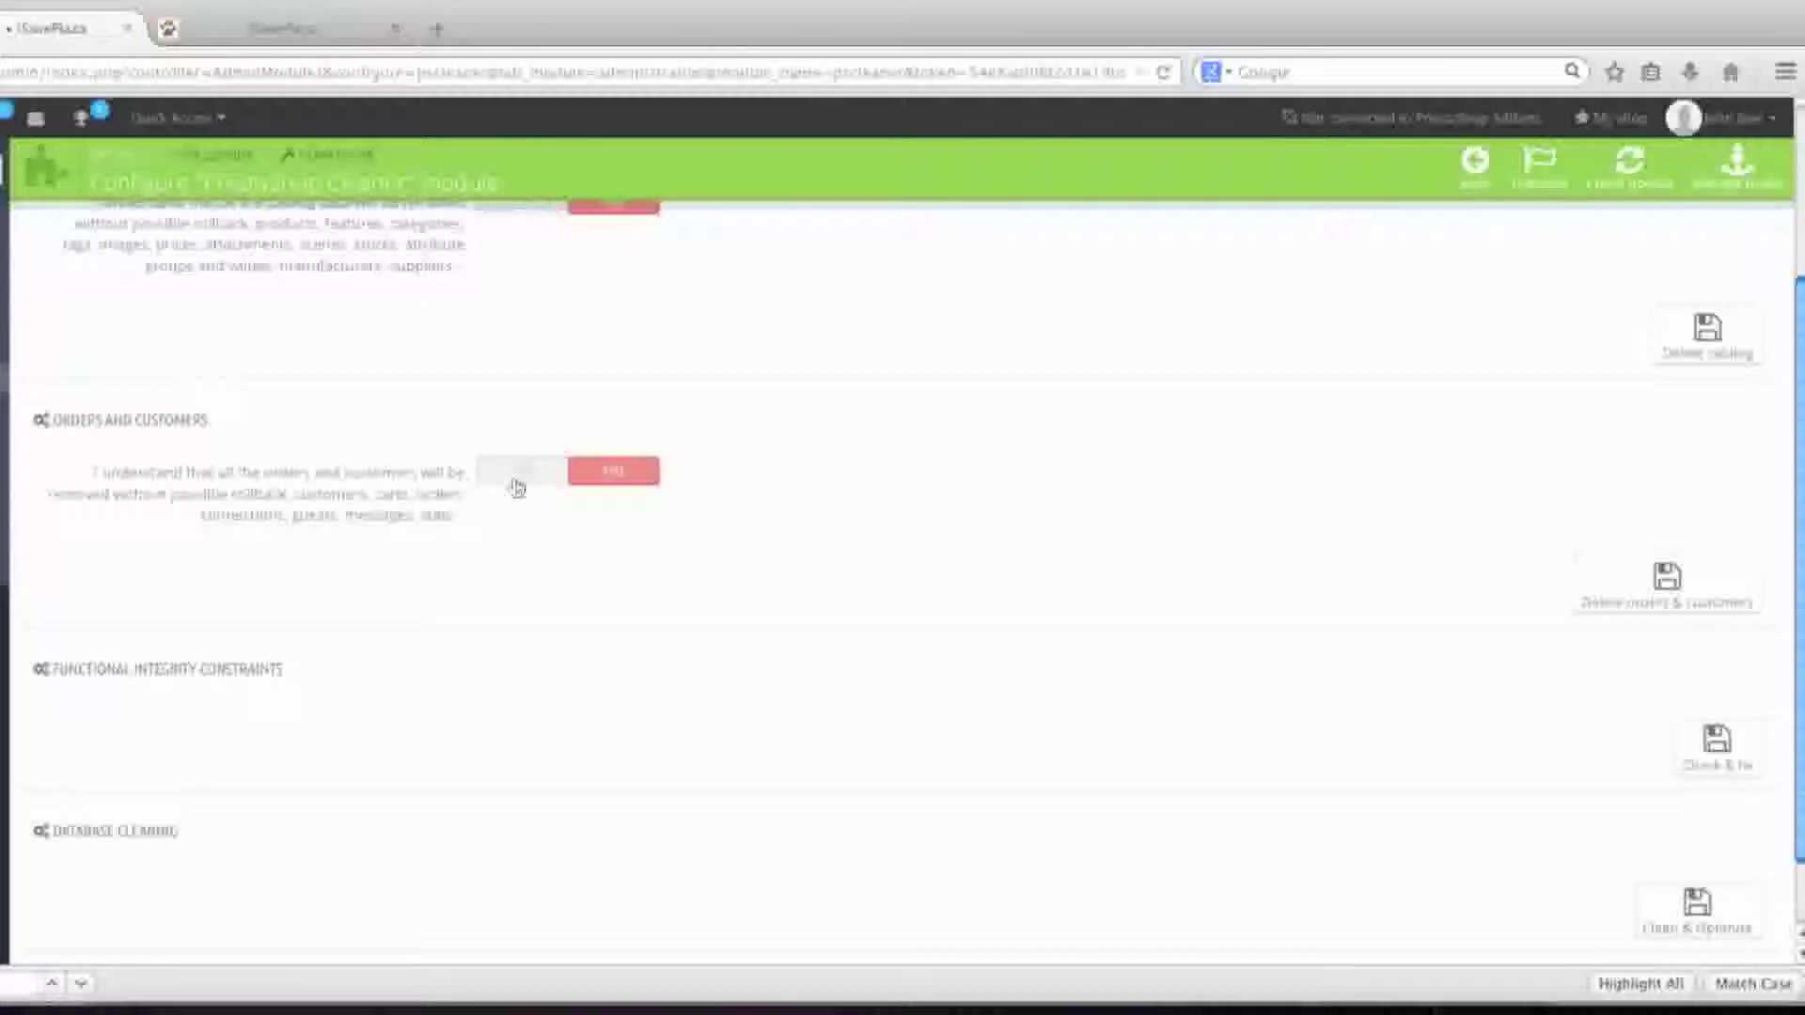
{"action": "left_click", "coordinate": [564, 470]}
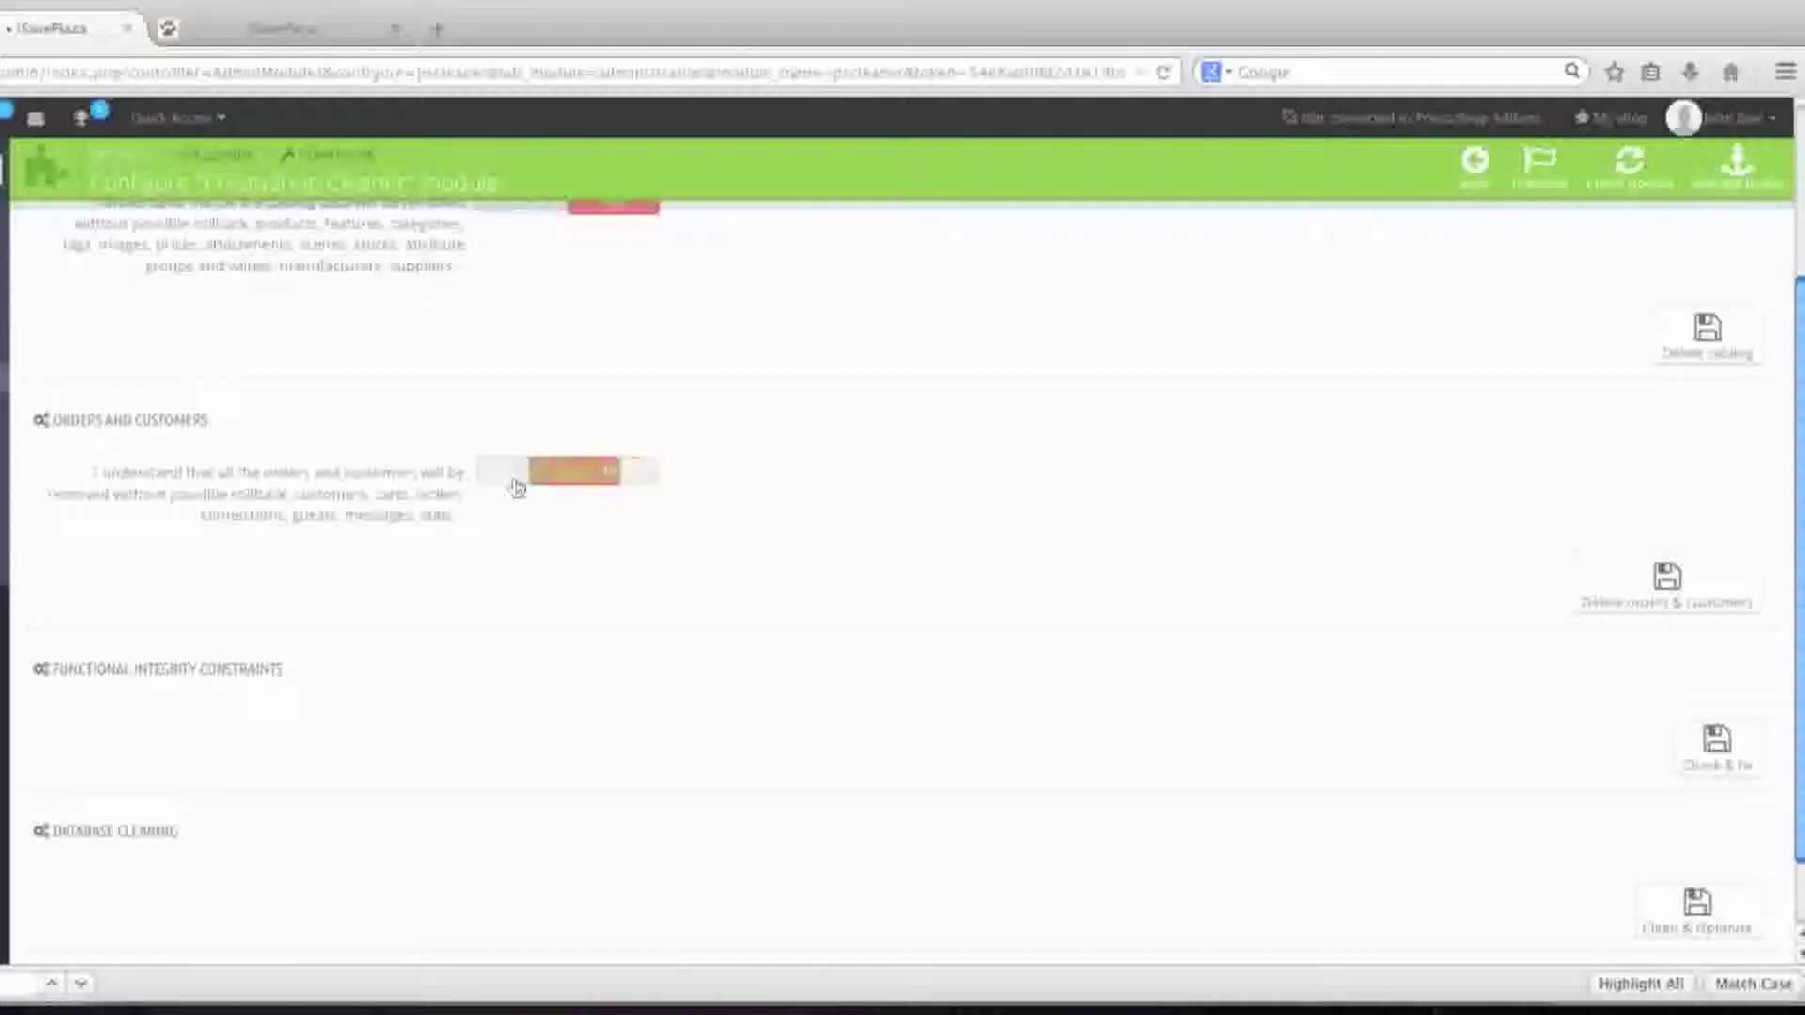
{"action": "left_click", "coordinate": [564, 470]}
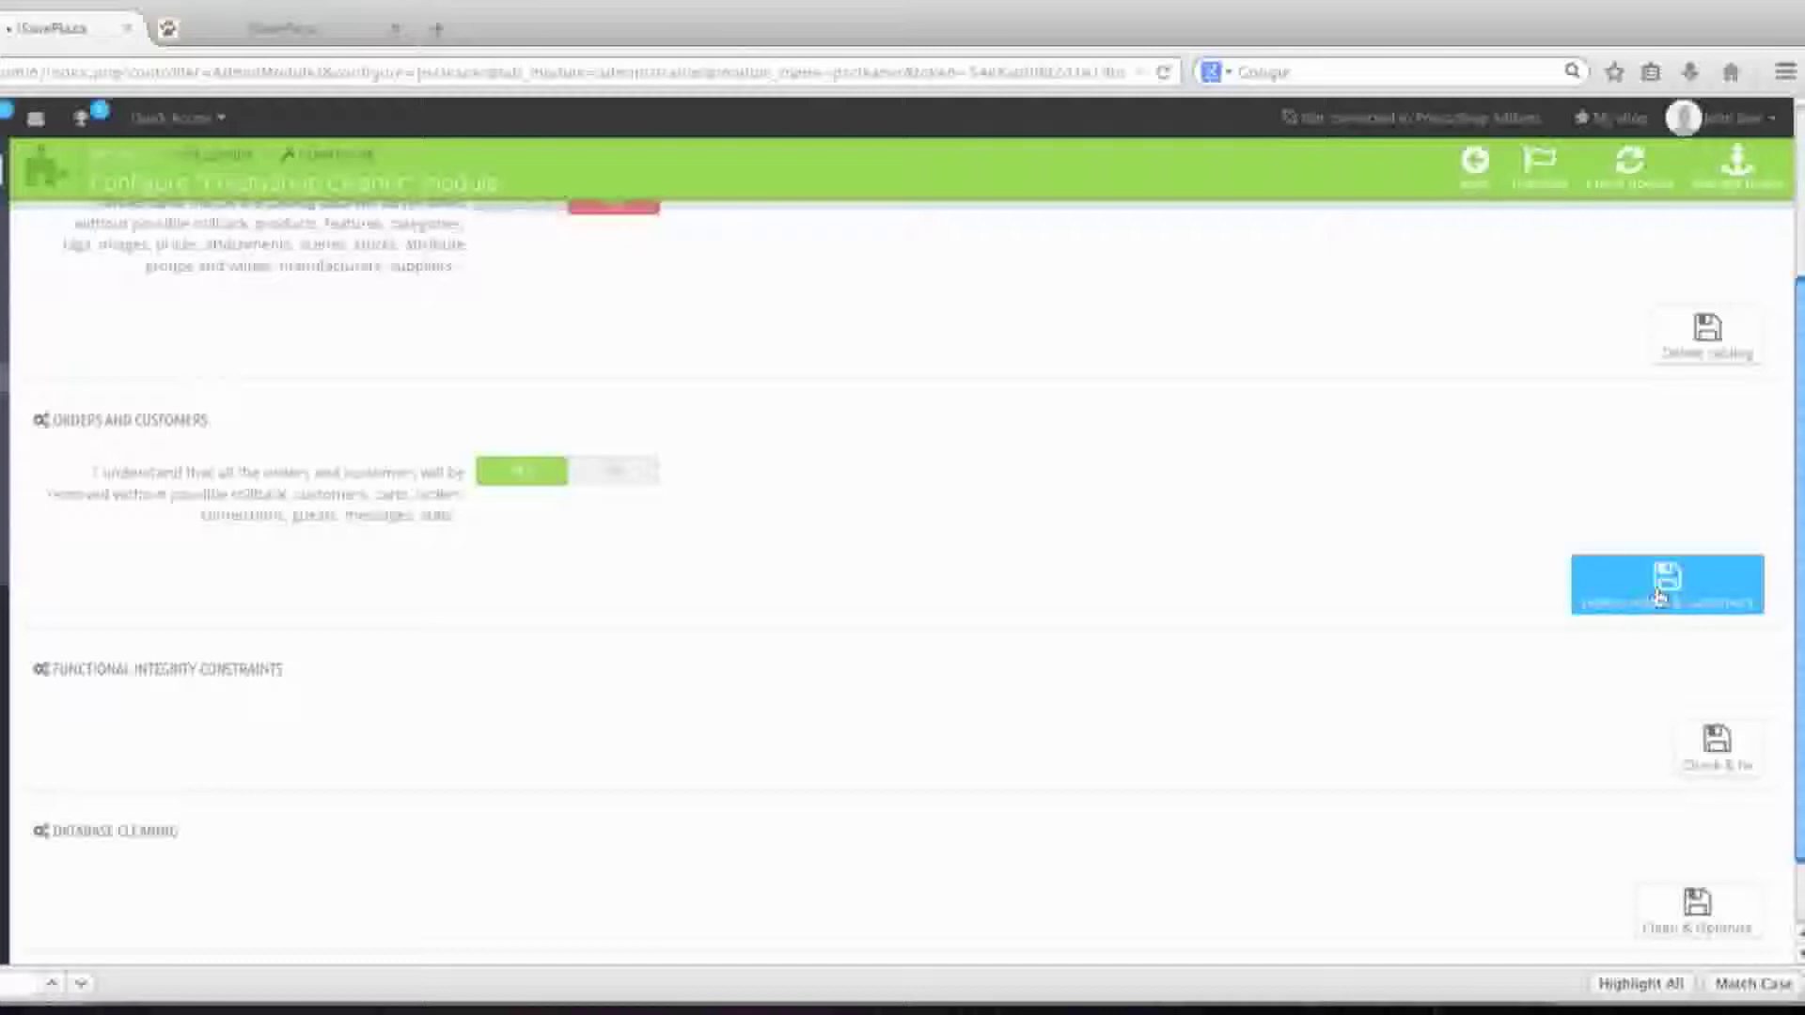
{"action": "left_click", "coordinate": [1664, 583]}
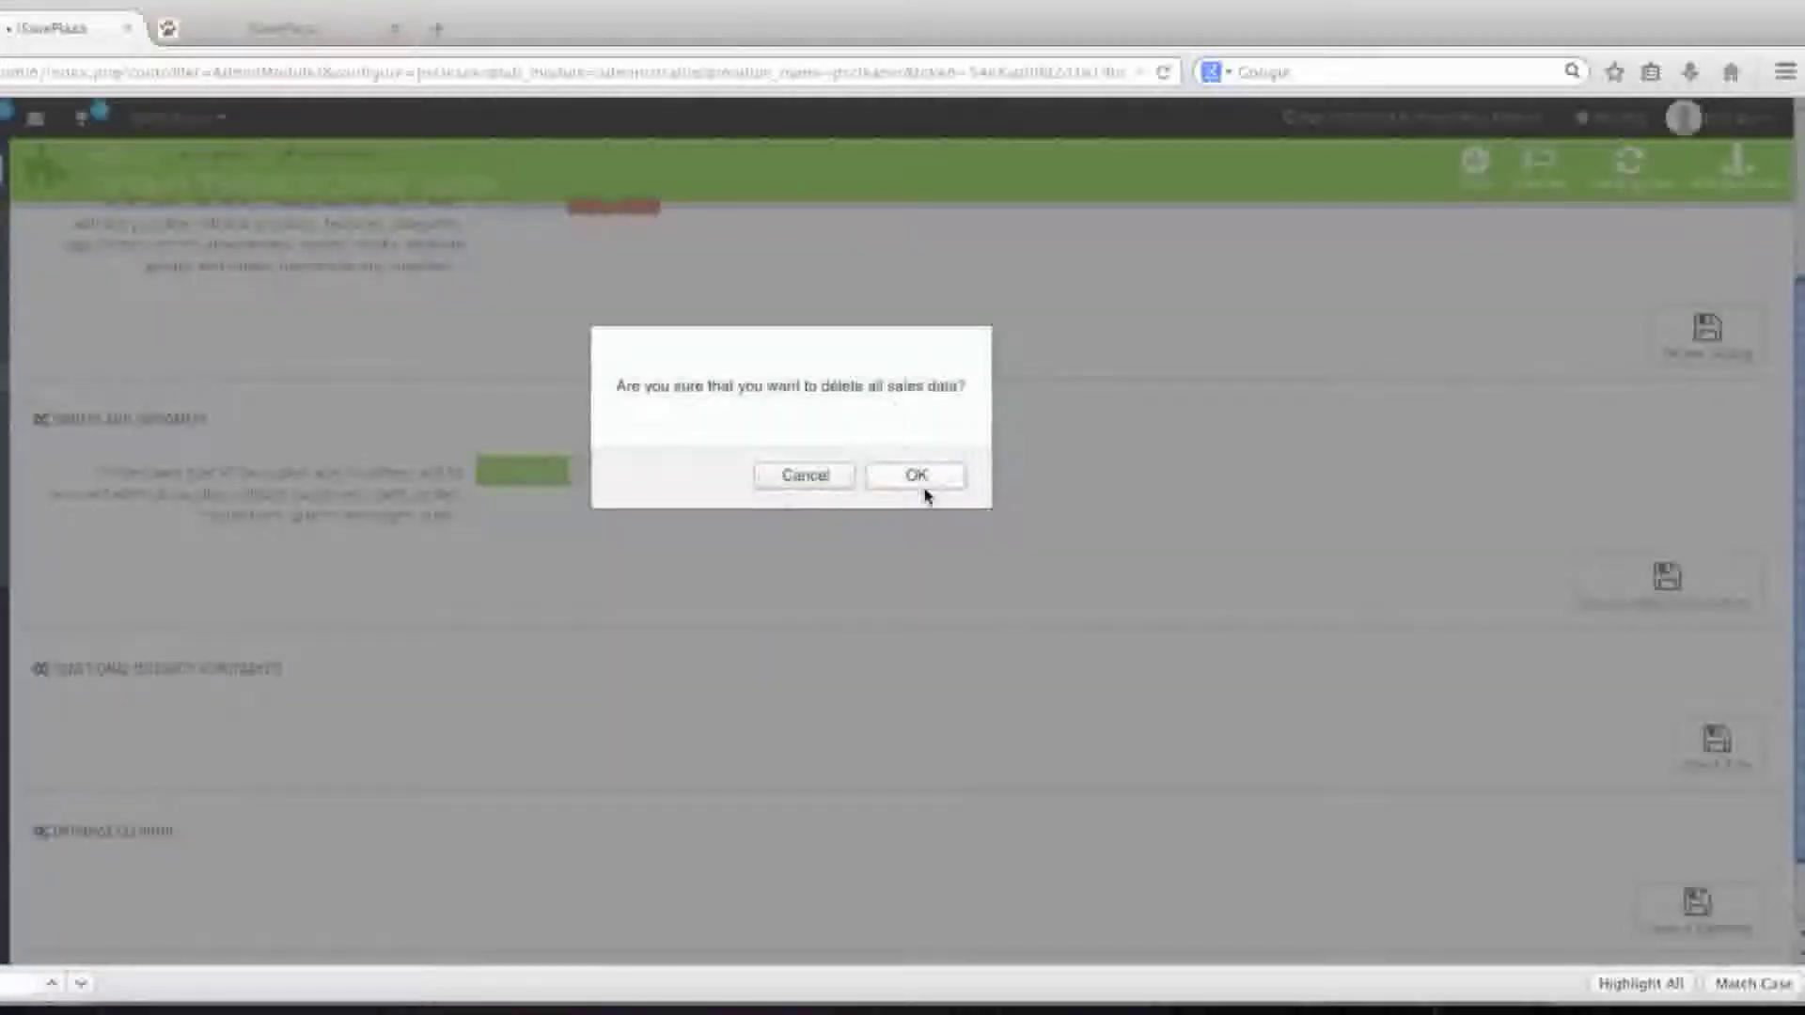
{"action": "left_click", "coordinate": [913, 476]}
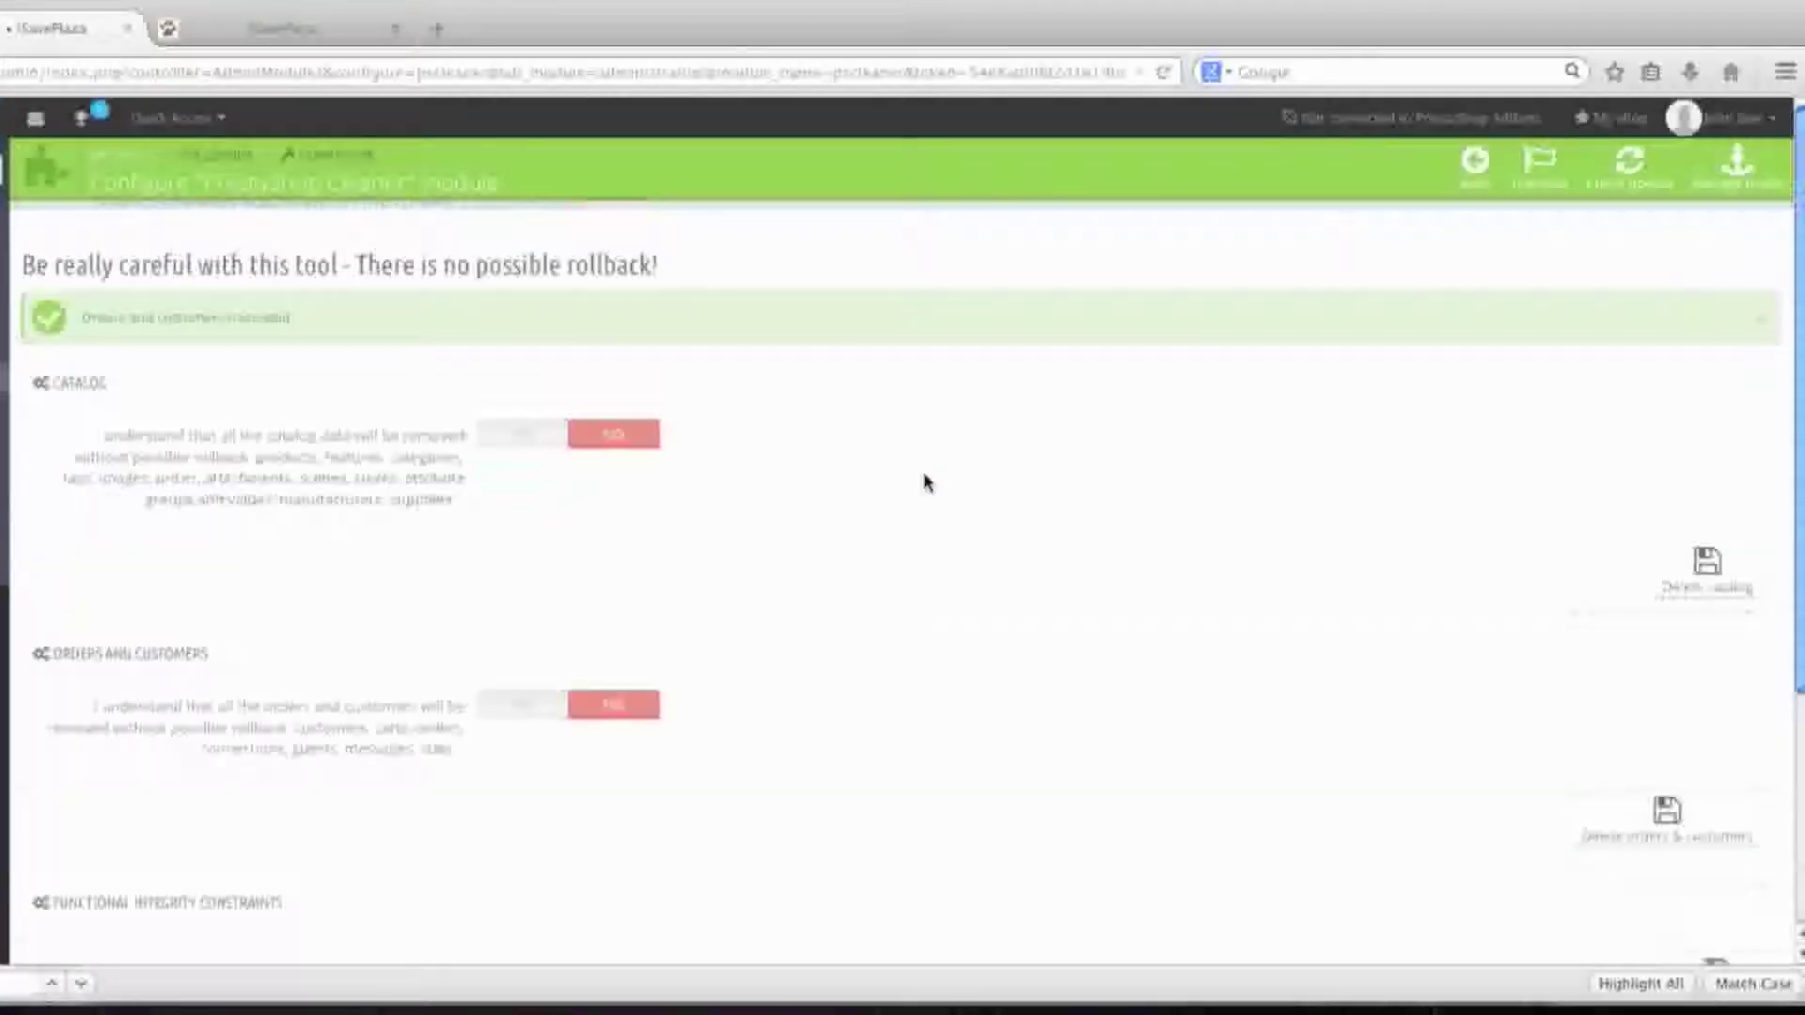
{"action": "mouse_move", "coordinate": [1393, 504]}
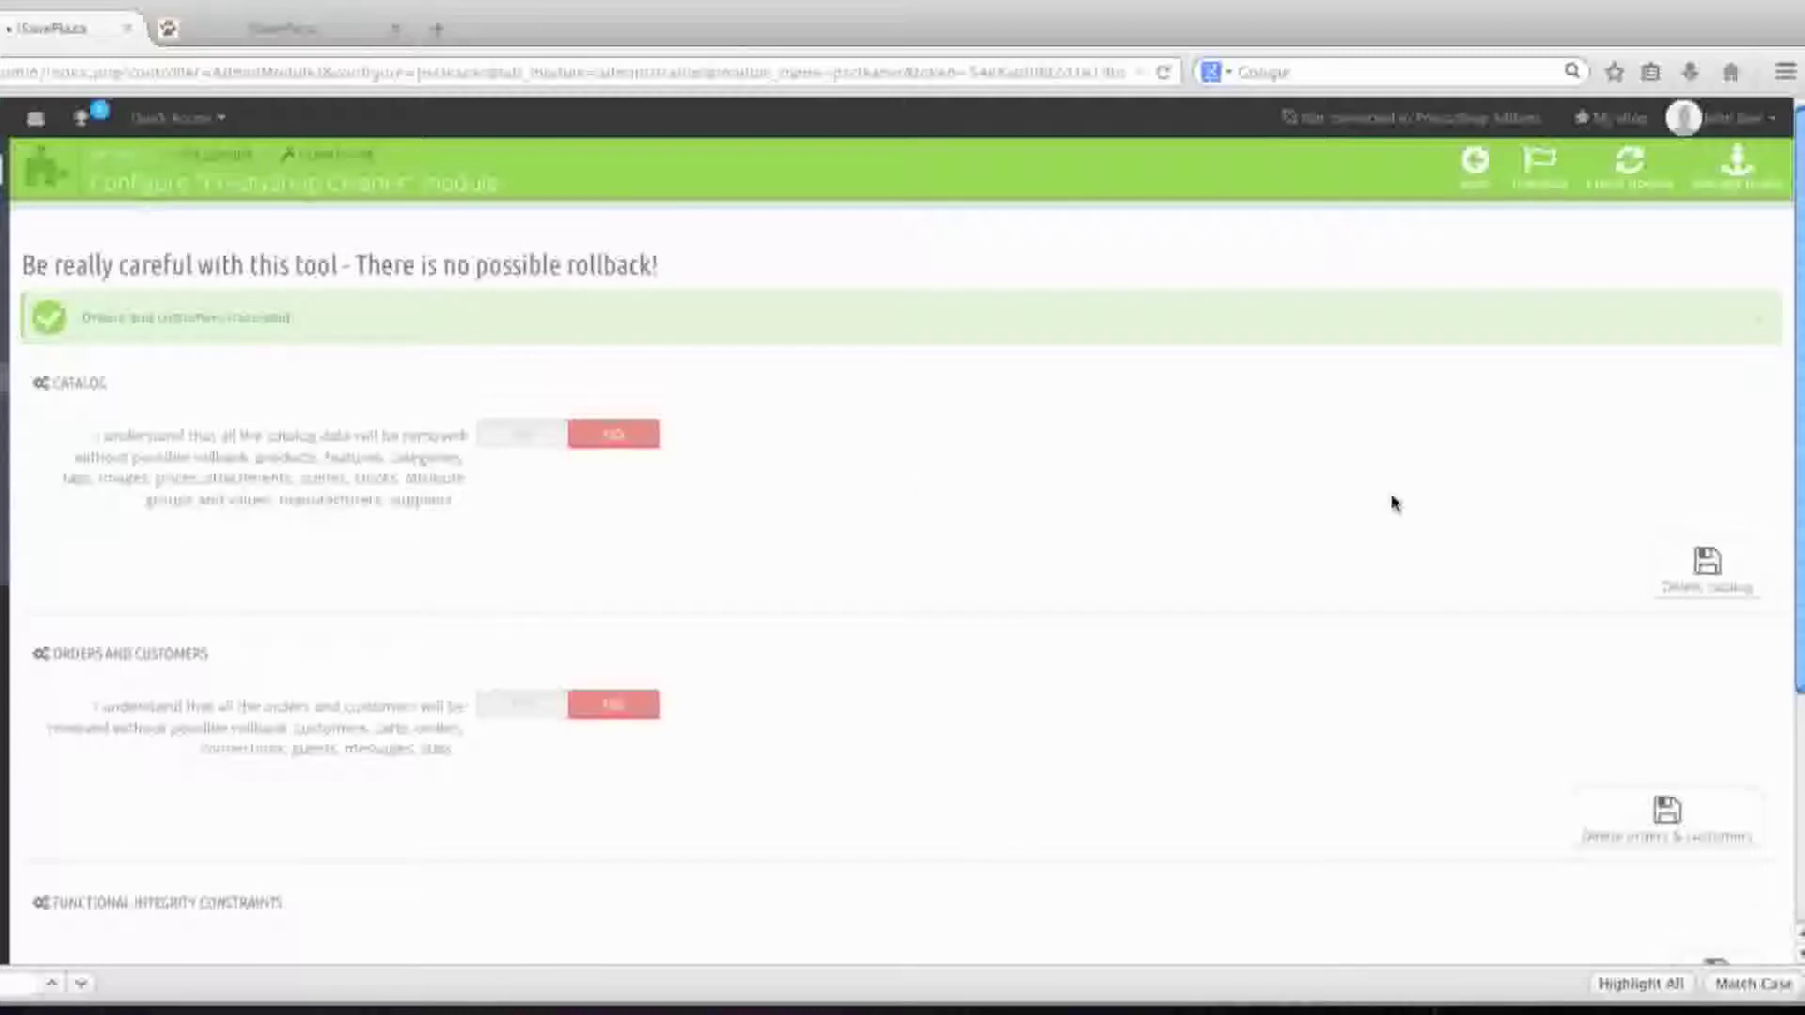
Run Clean & Optimize on the store database and review the executed queries
{"action": "scroll", "scroll_direction": "down", "scroll_amount": 3}
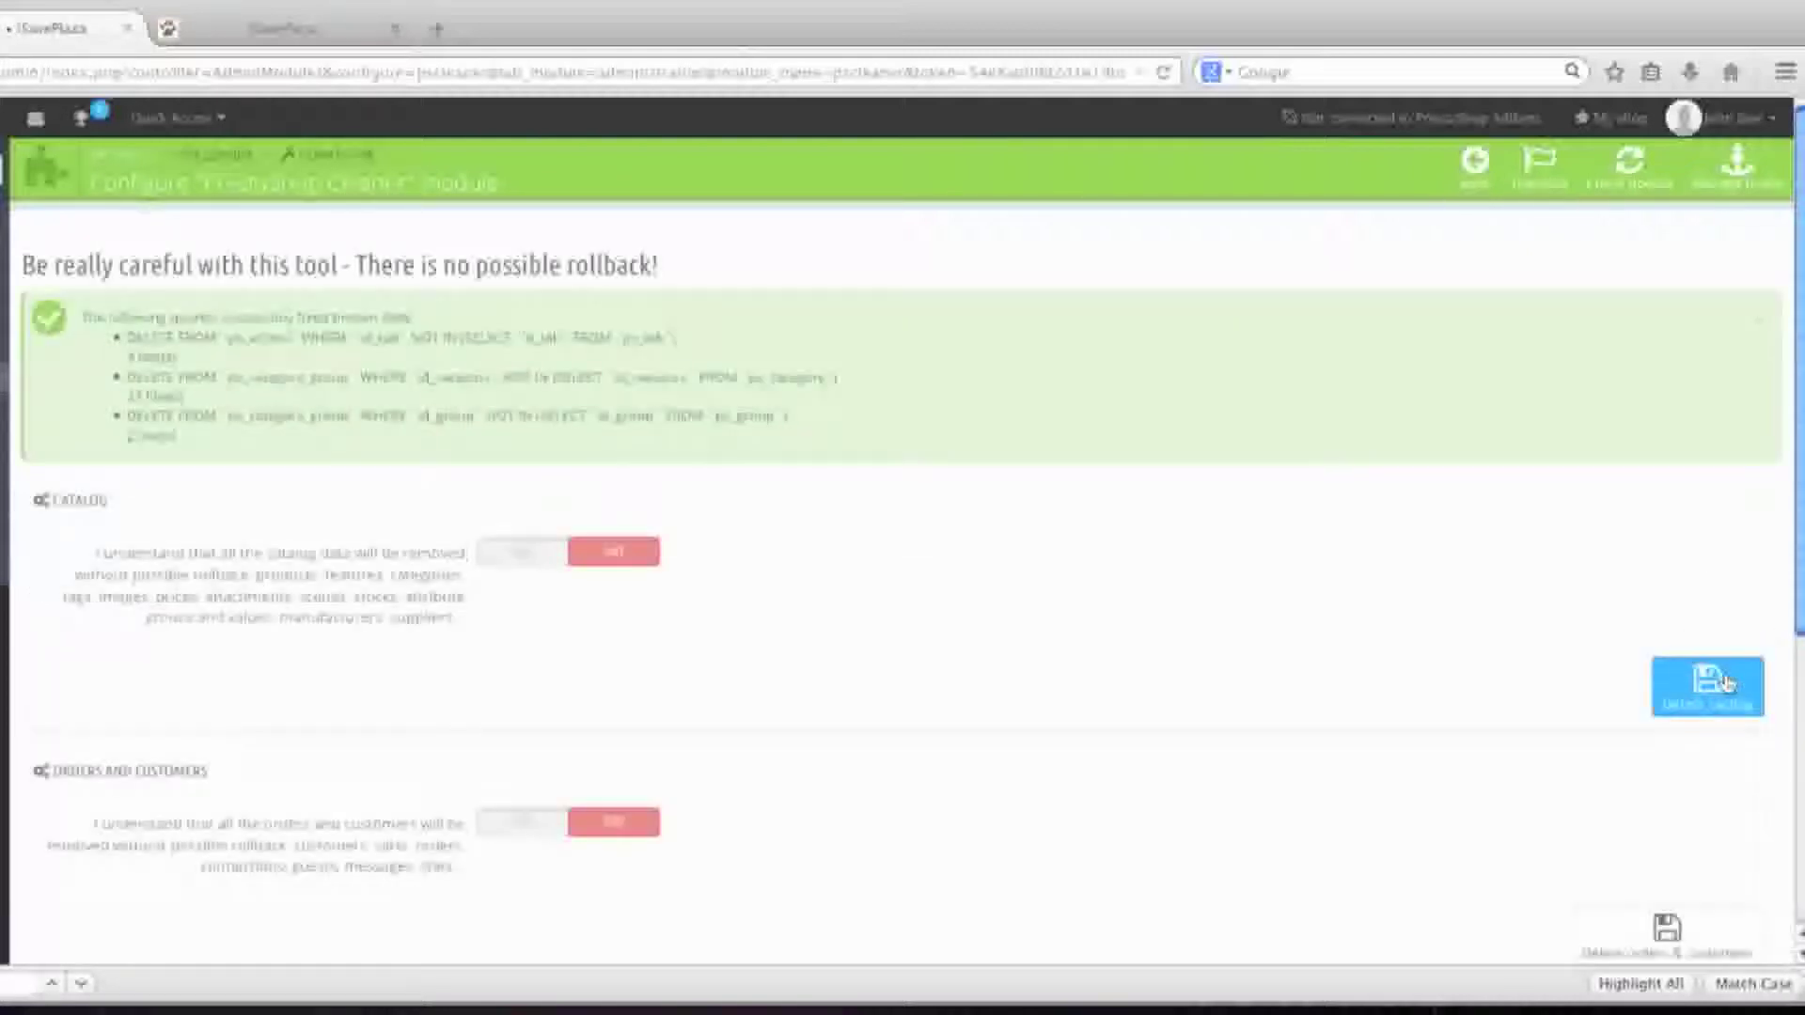
{"action": "scroll", "scroll_direction": "down", "scroll_amount": 3}
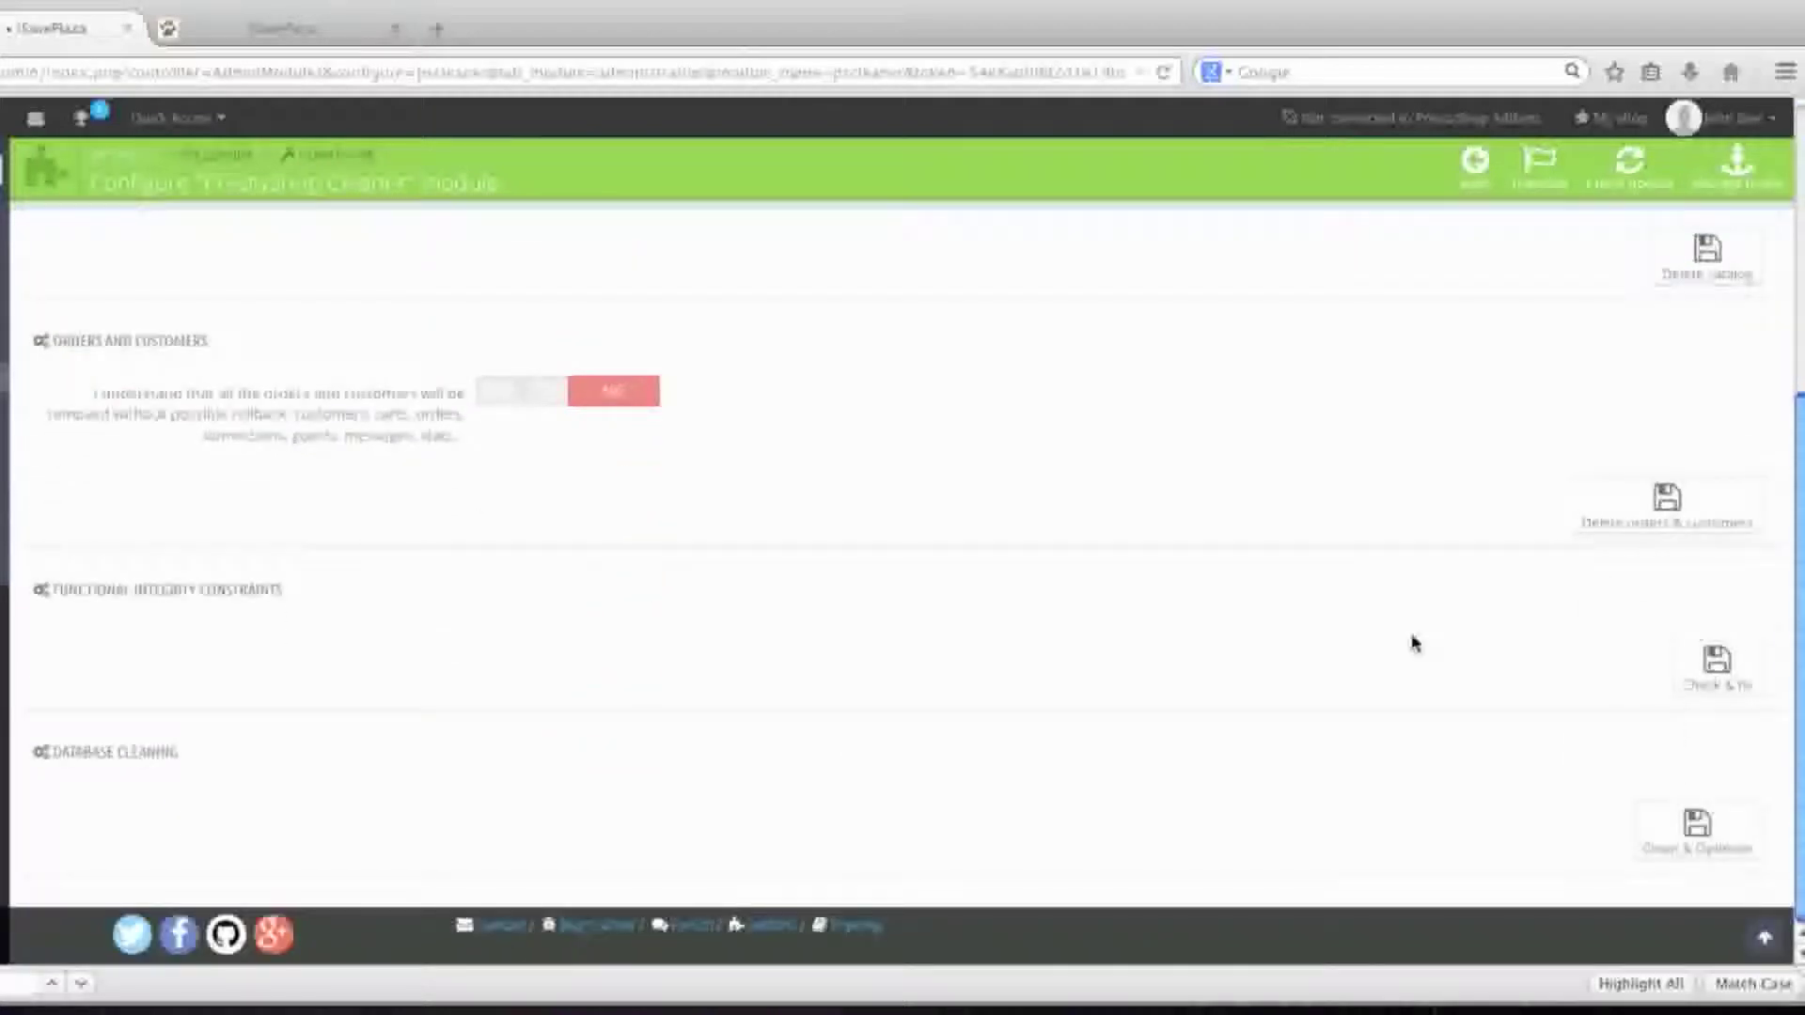
{"action": "mouse_move", "coordinate": [1438, 652]}
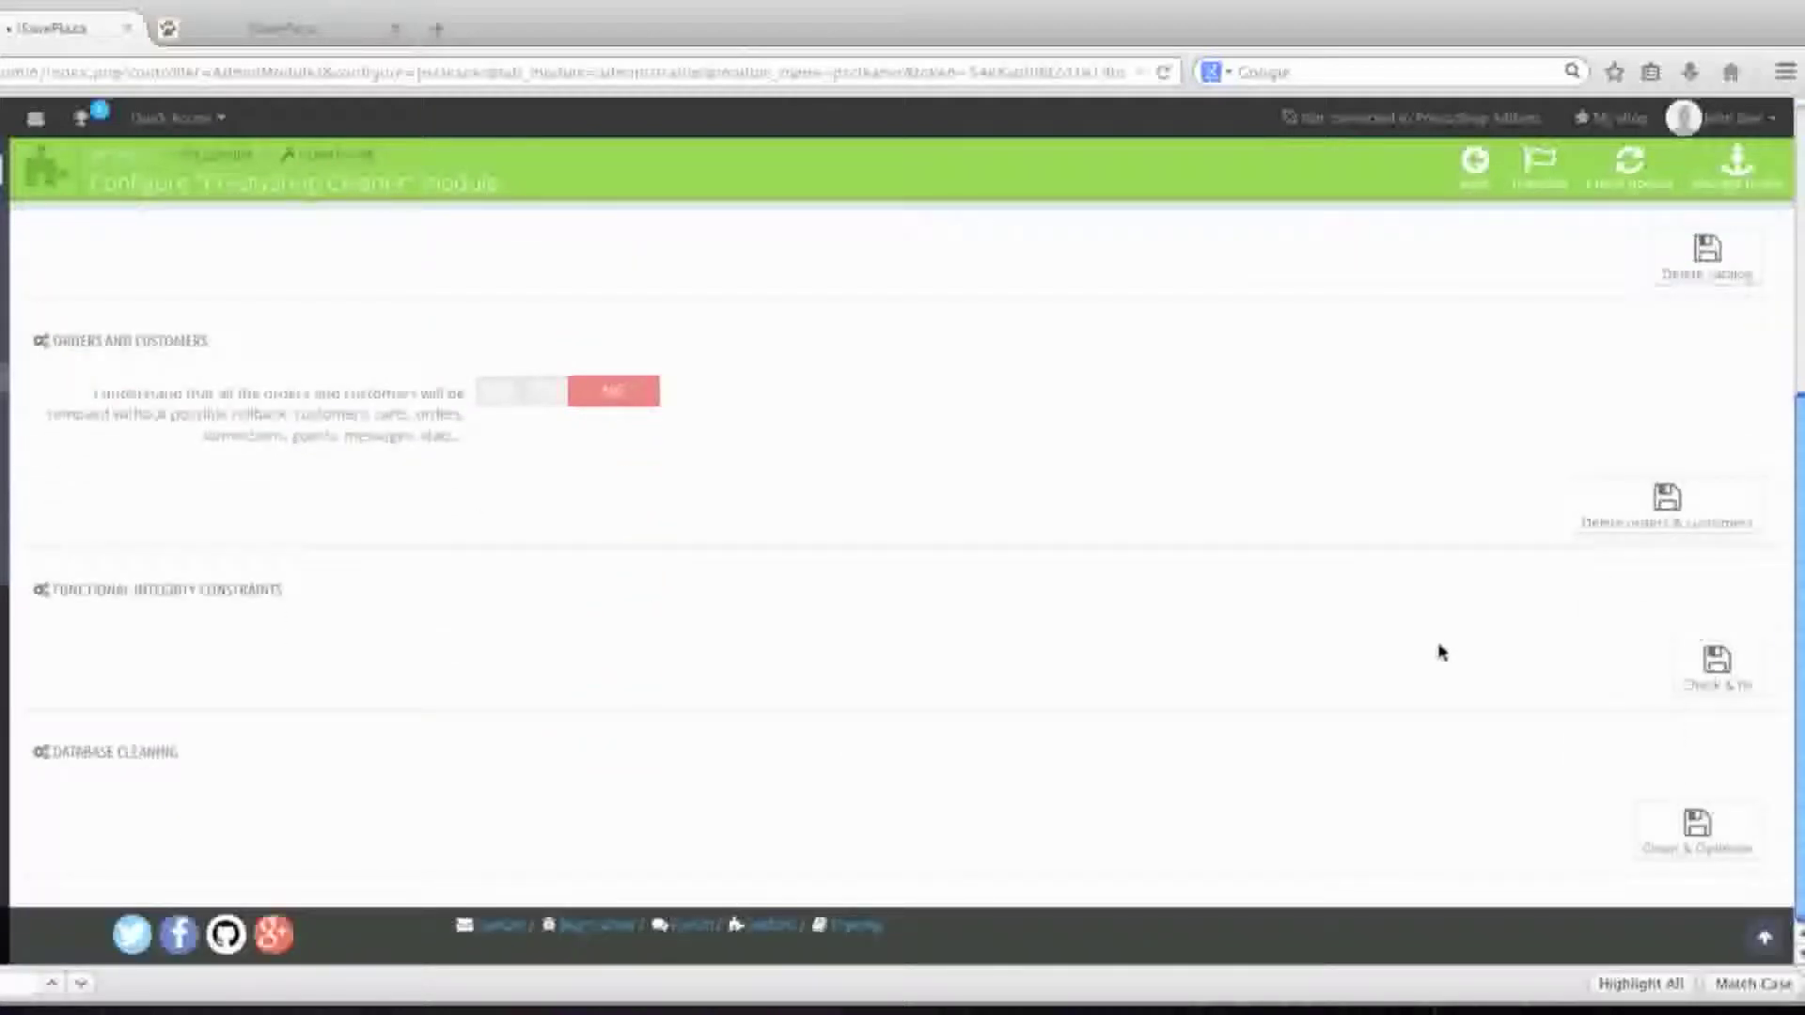
{"action": "mouse_move", "coordinate": [1696, 829]}
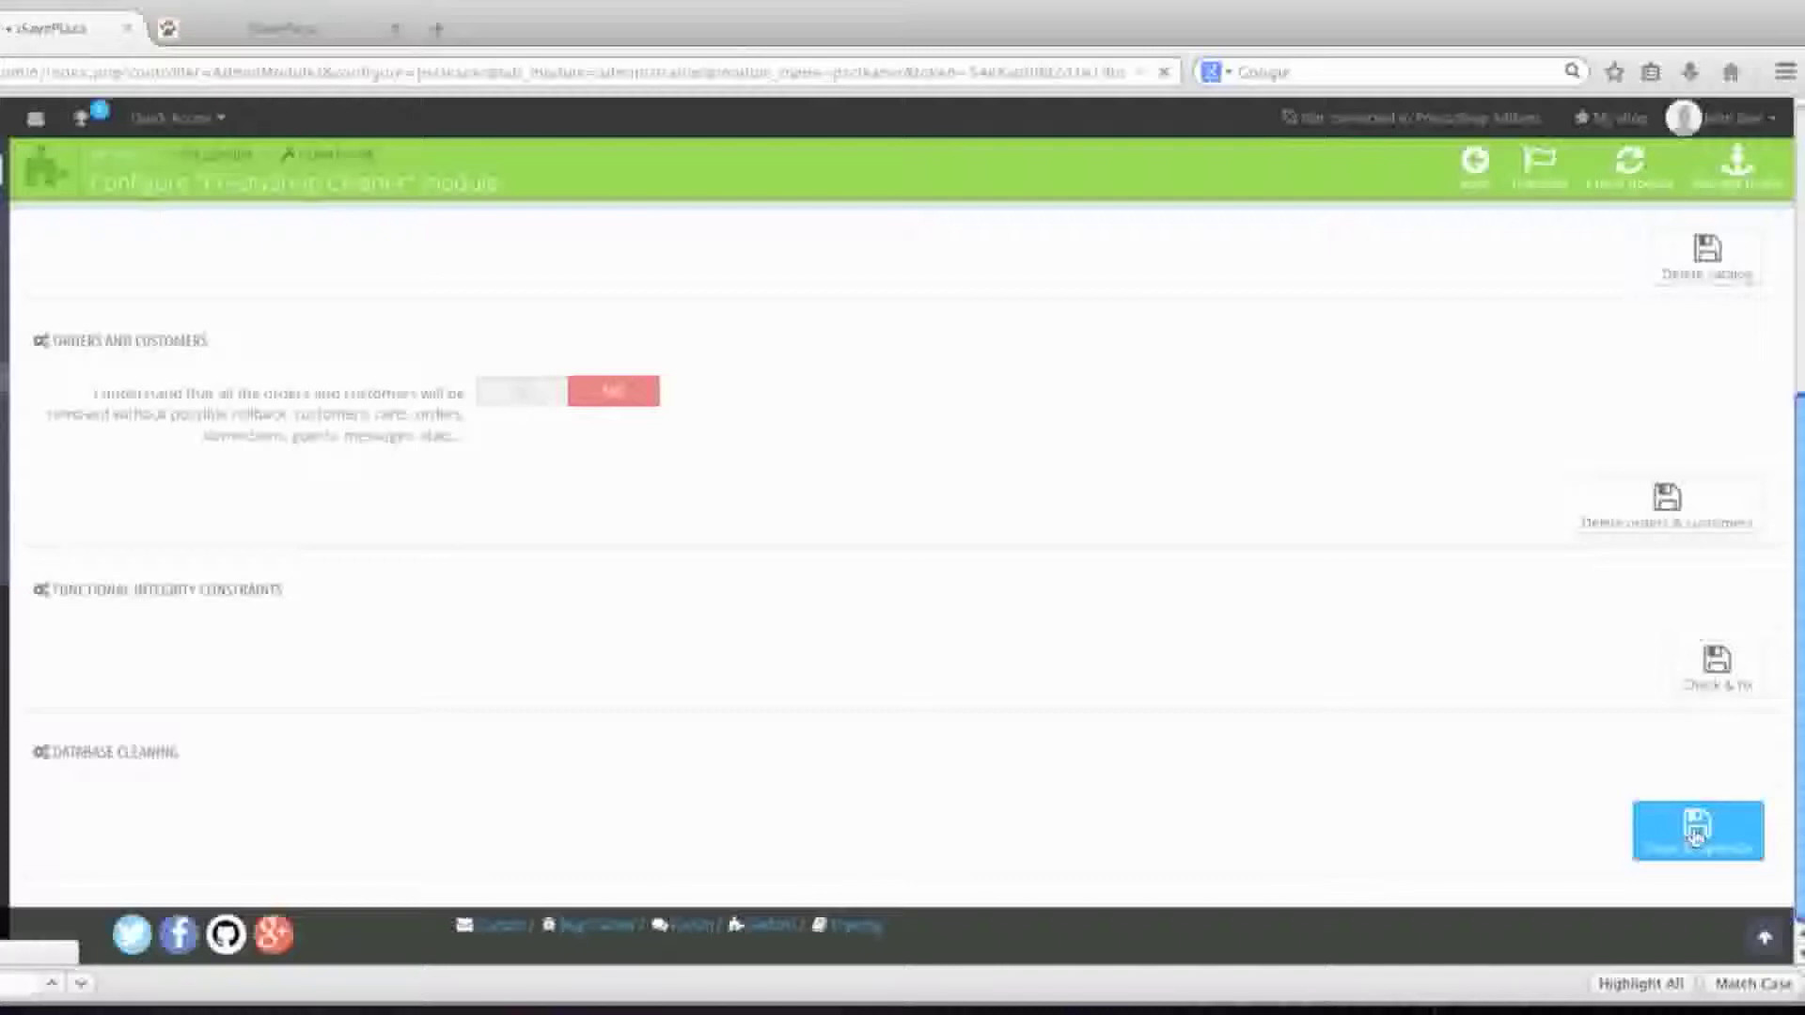
{"action": "left_click", "coordinate": [1696, 833]}
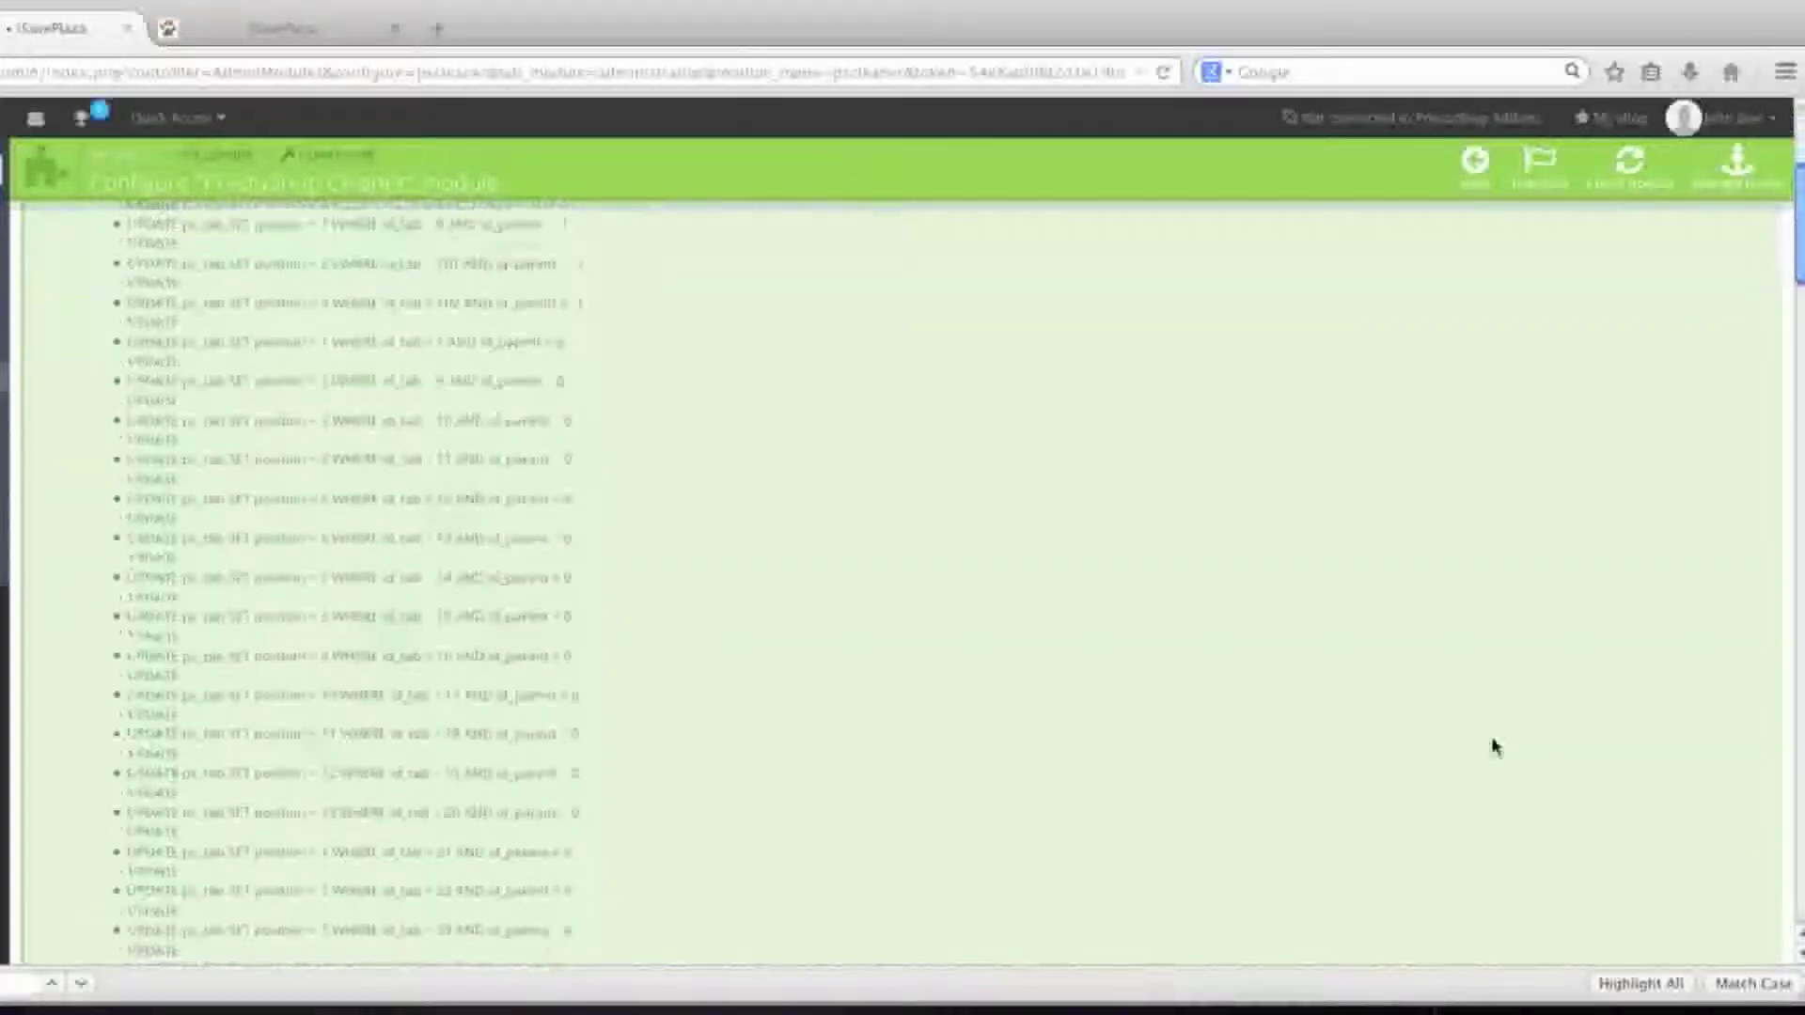
{"action": "scroll", "scroll_direction": "down", "scroll_amount": 3}
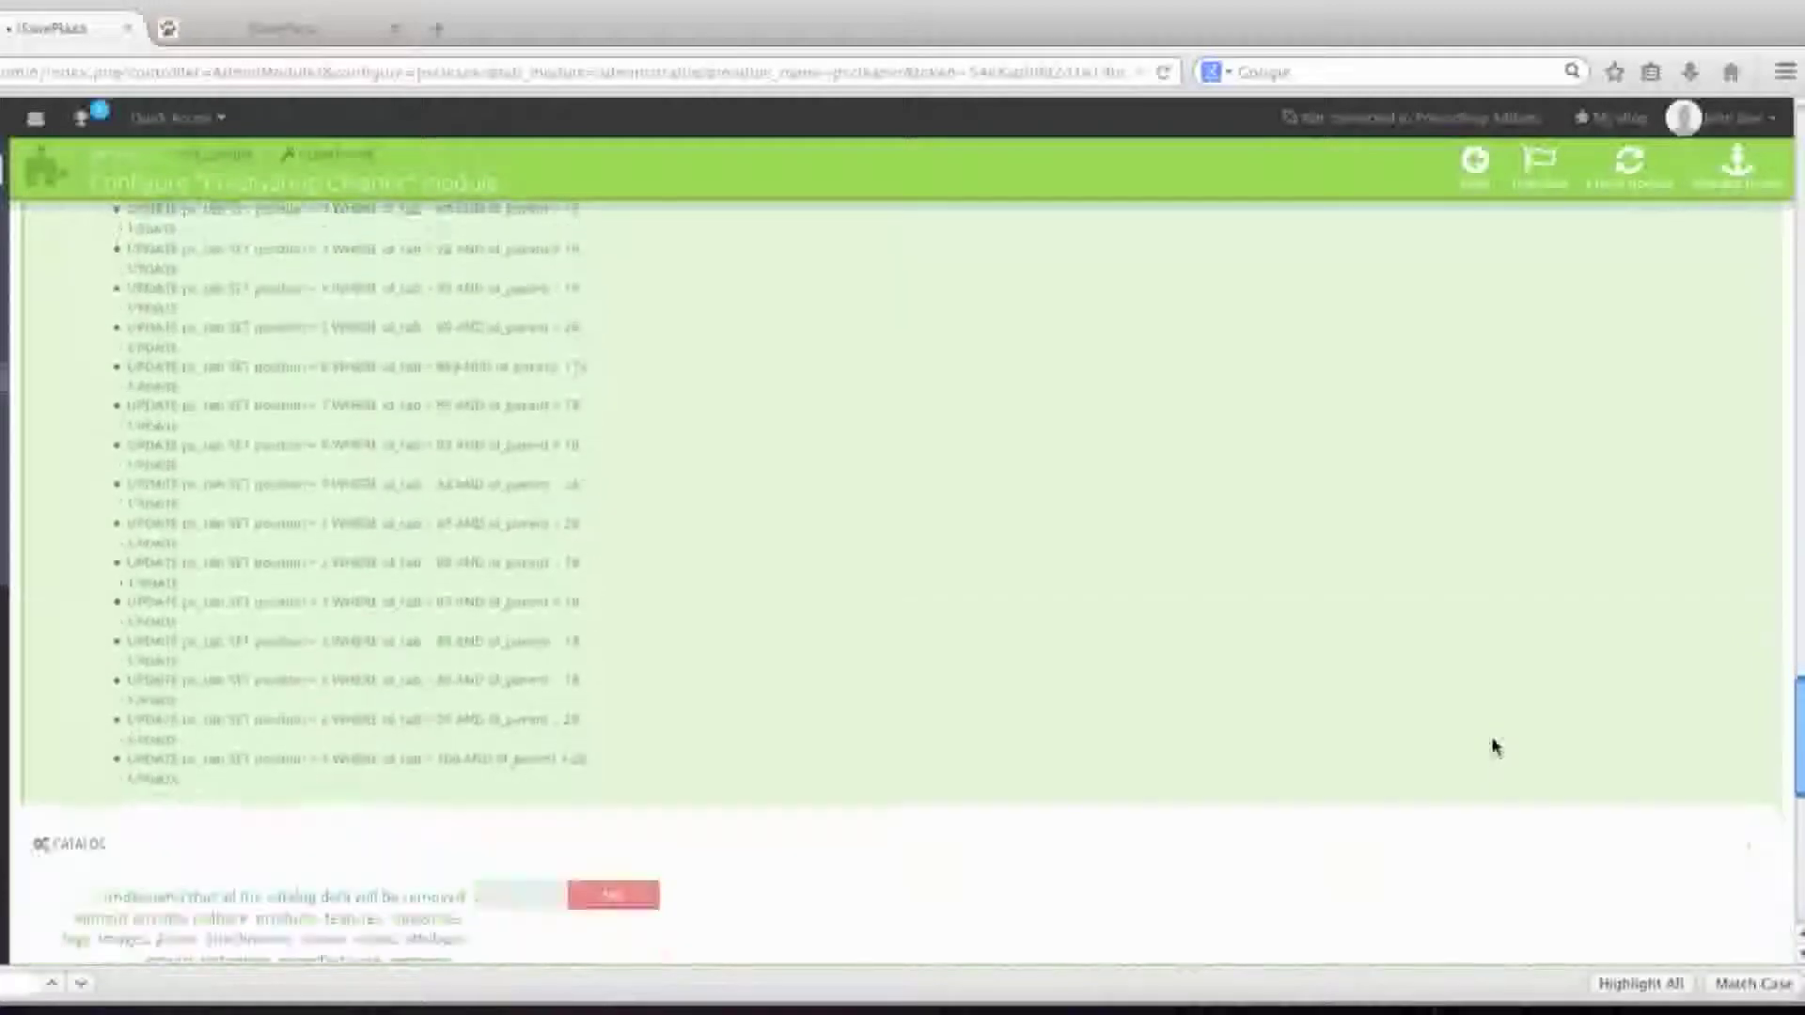
{"action": "left_click", "coordinate": [391, 28]}
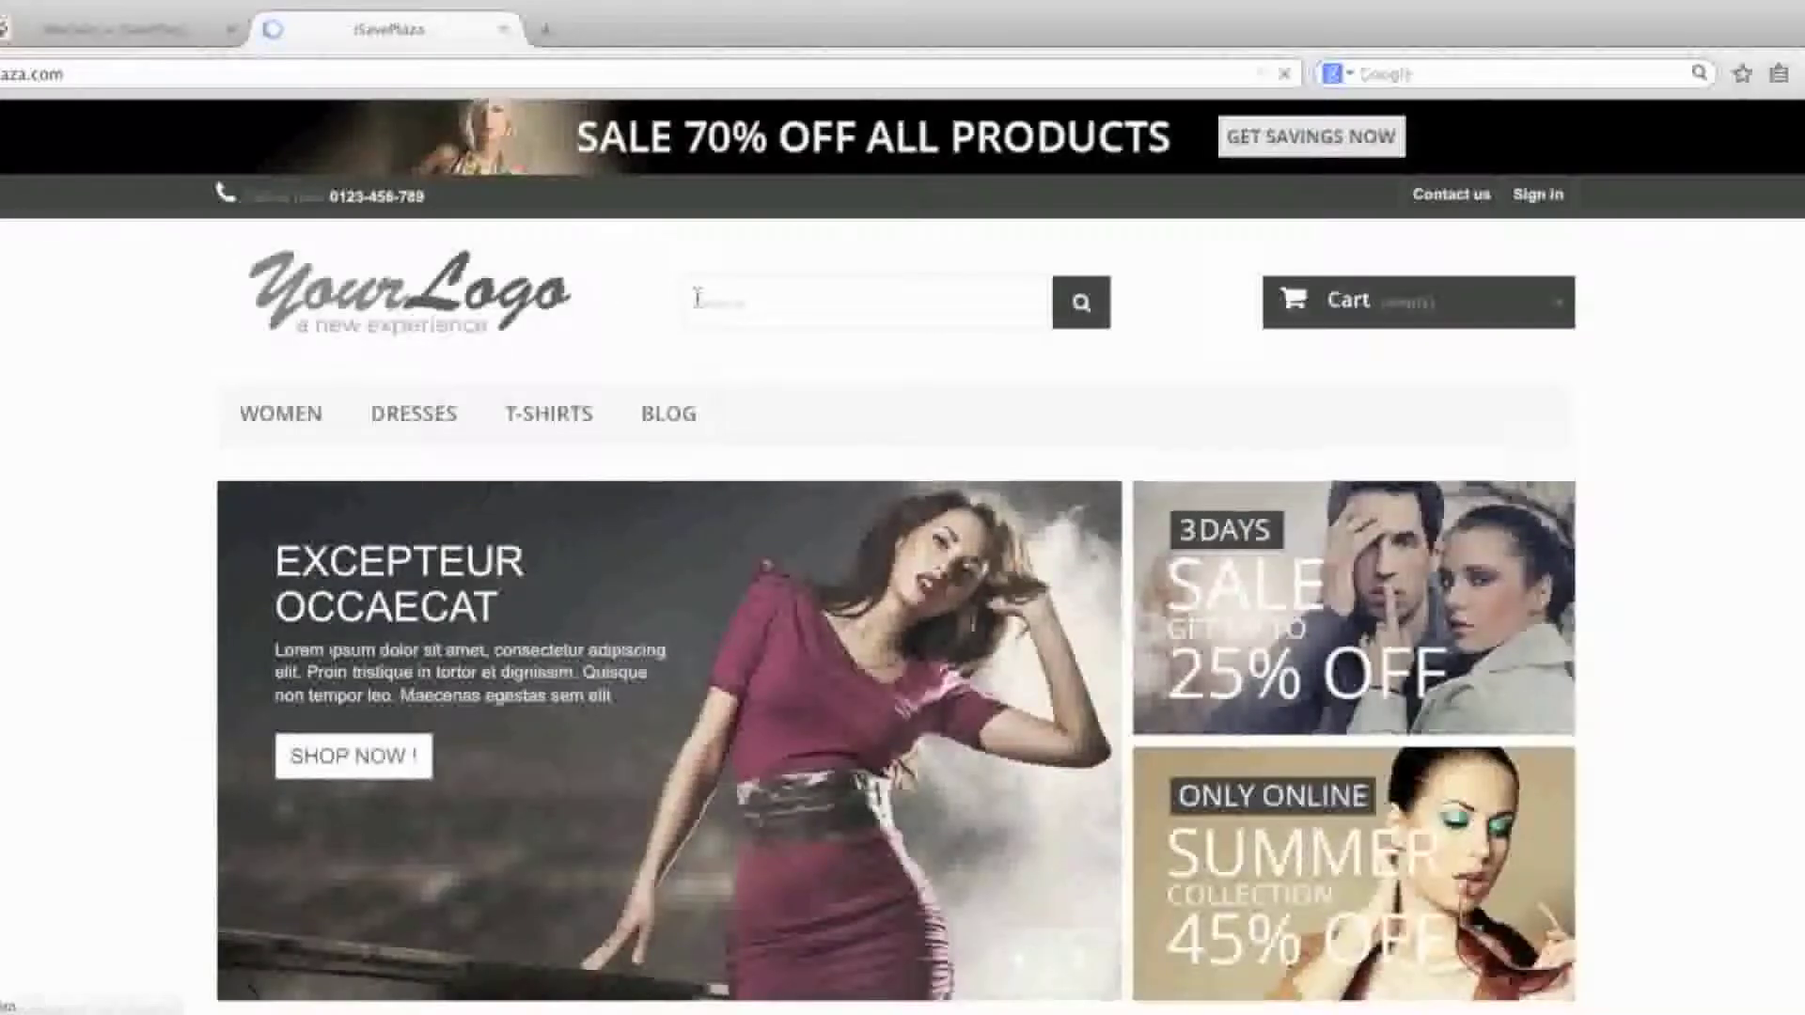
Check the Dashboard, Orders and Customers lists to confirm no records remain
{"action": "scroll", "scroll_direction": "down", "scroll_amount": 3}
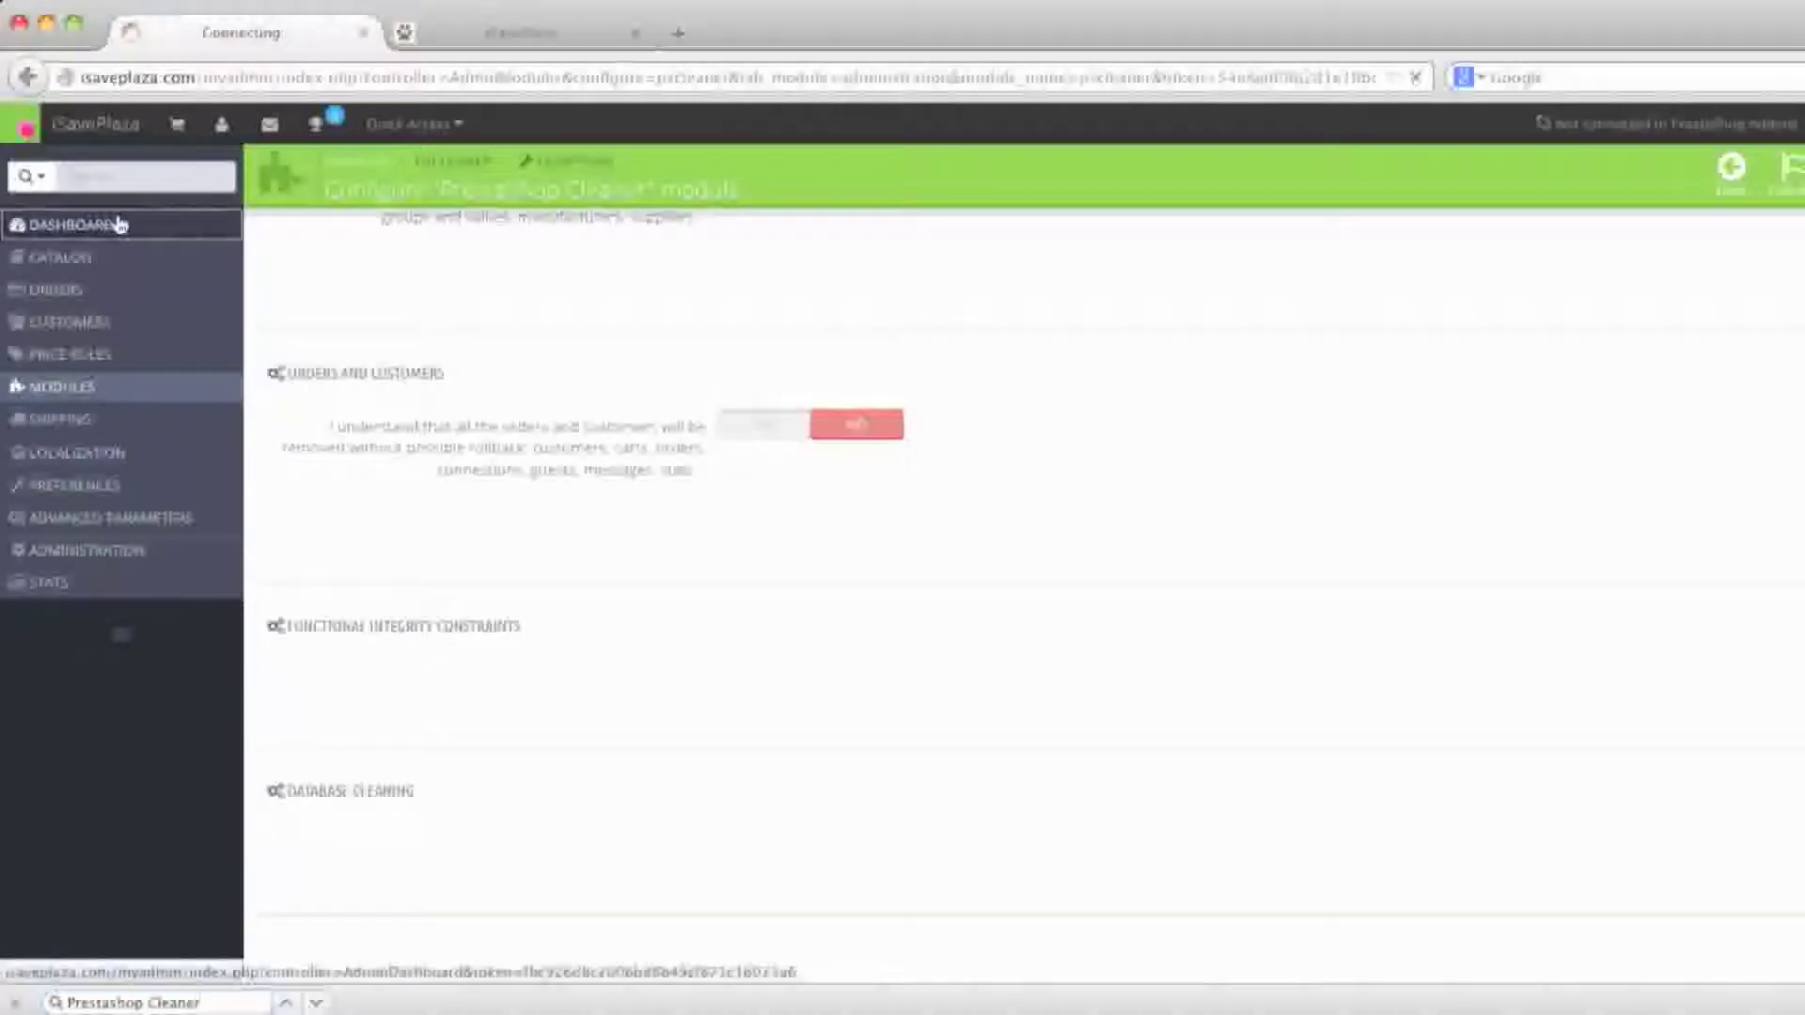
{"action": "left_click", "coordinate": [64, 224]}
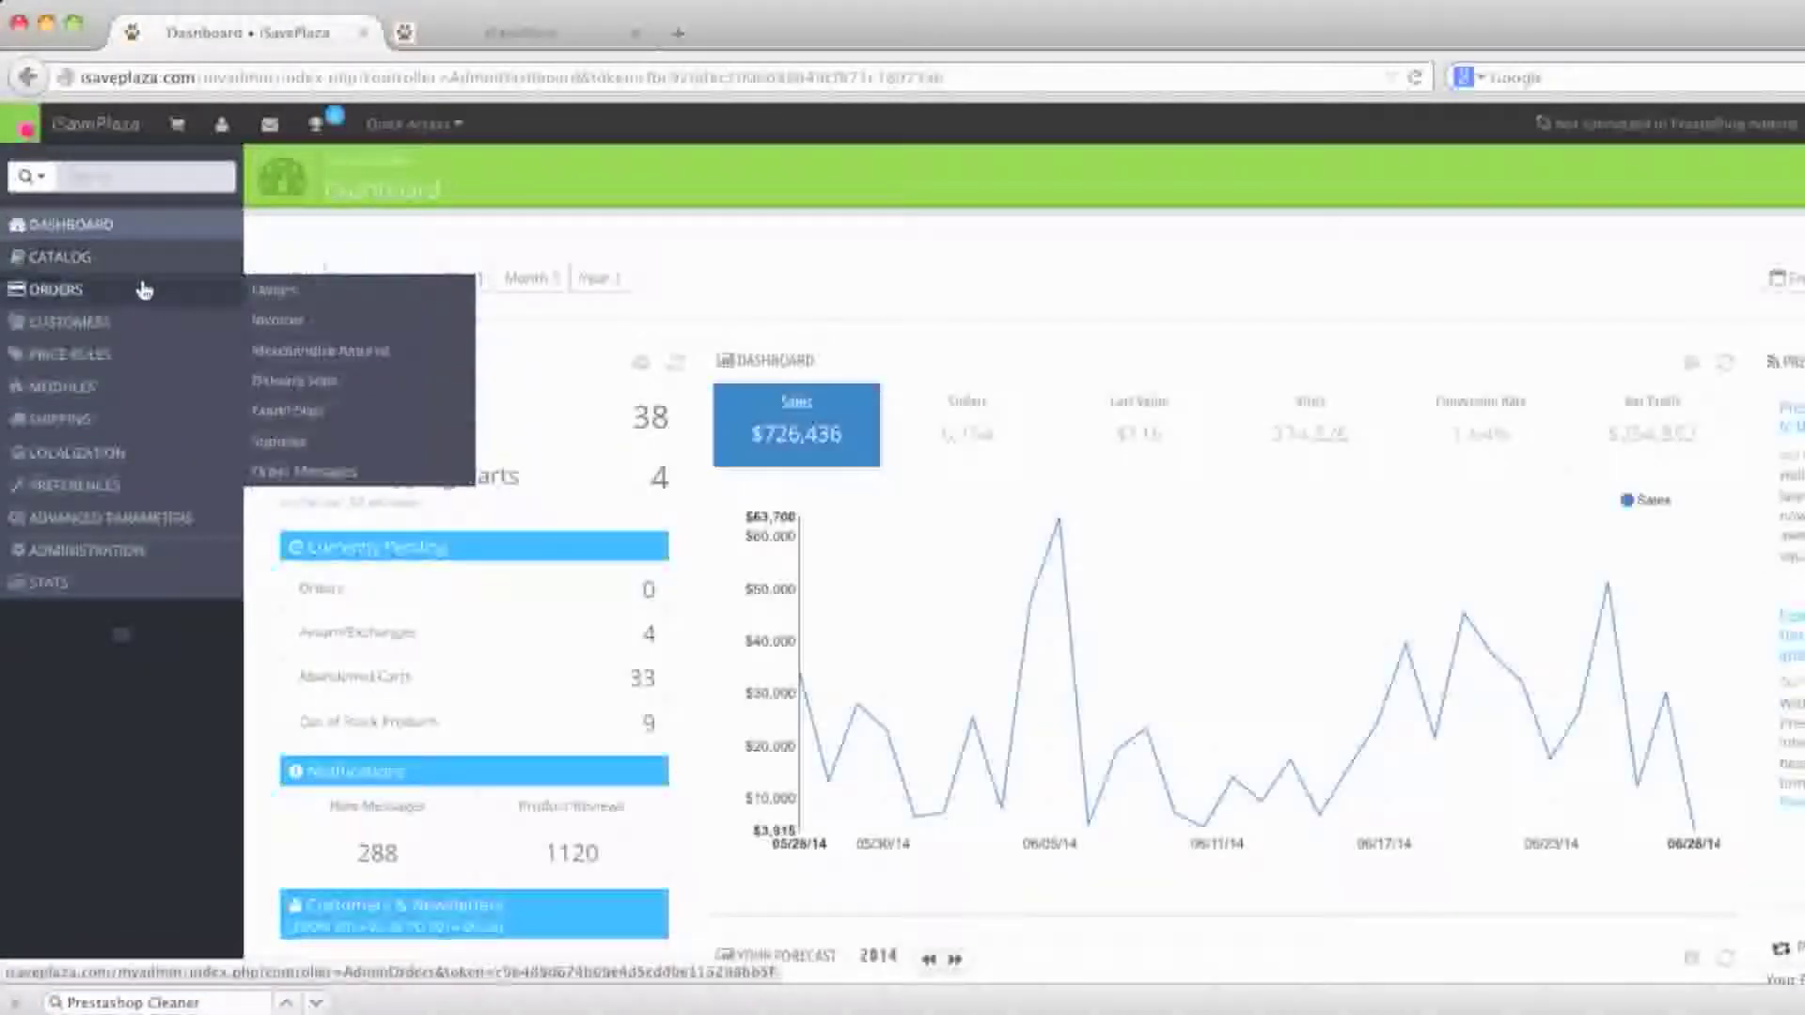
{"action": "left_click", "coordinate": [55, 289]}
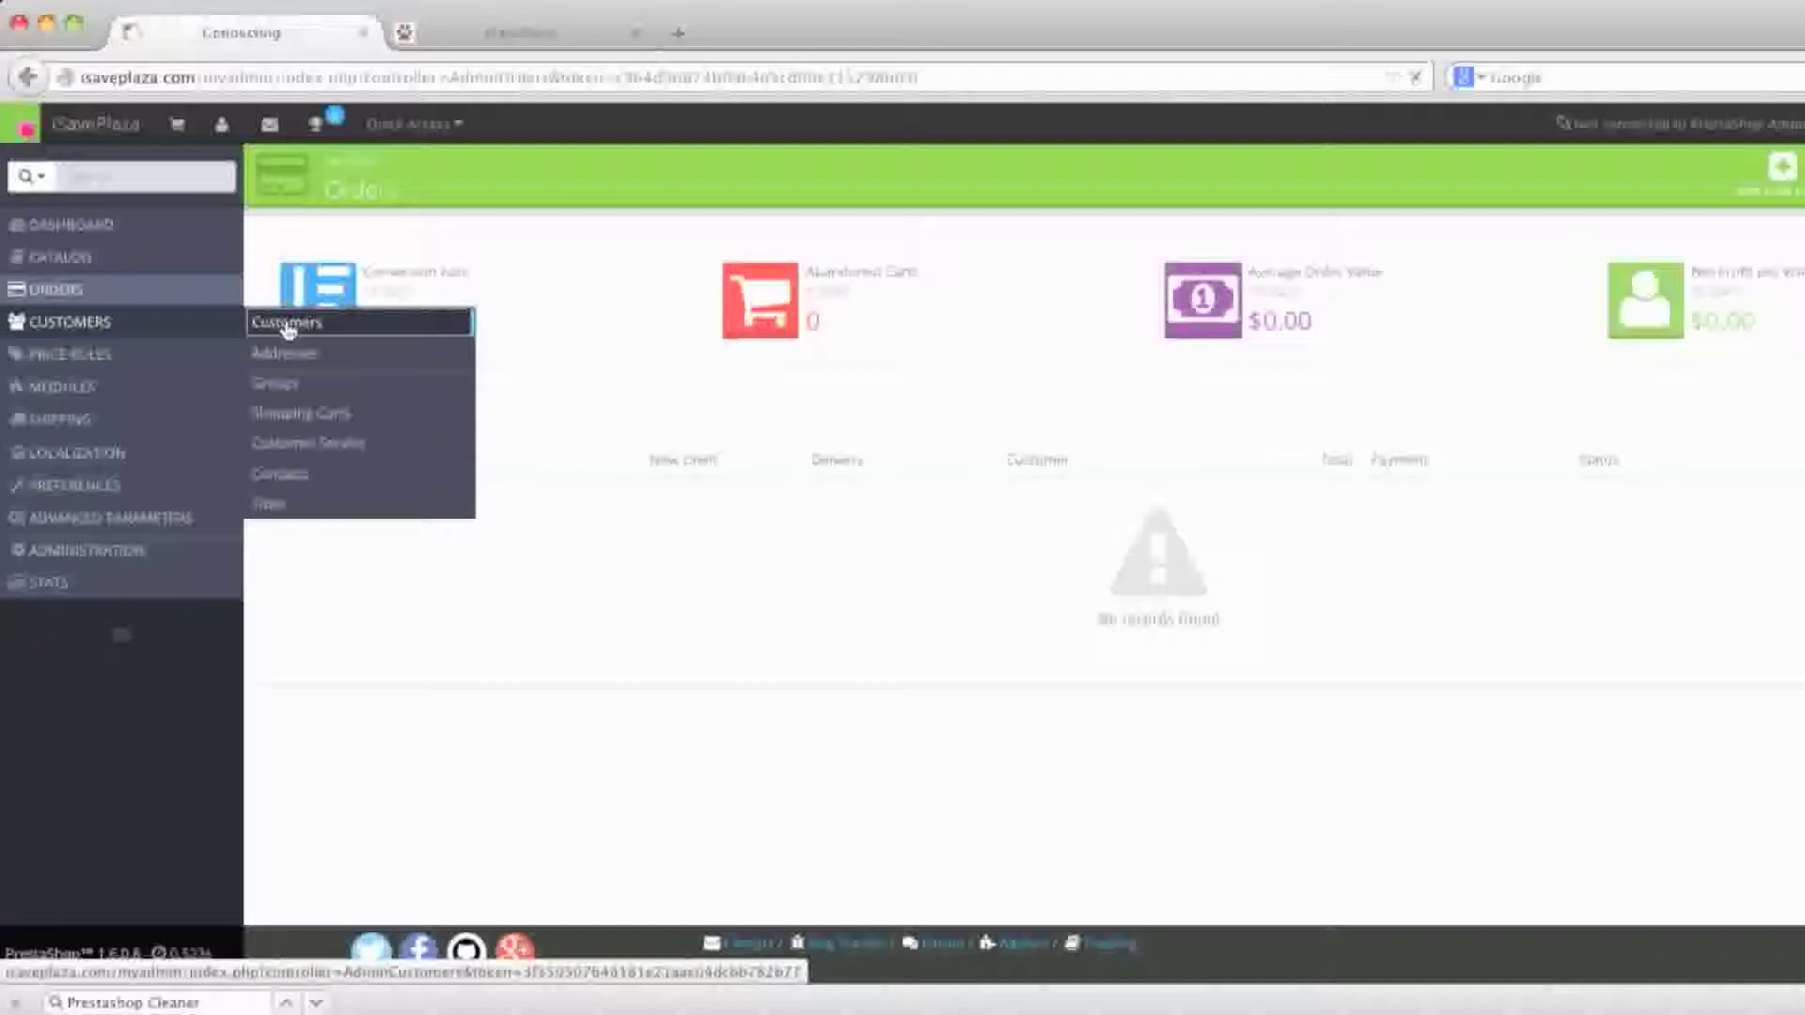
{"action": "left_click", "coordinate": [287, 322]}
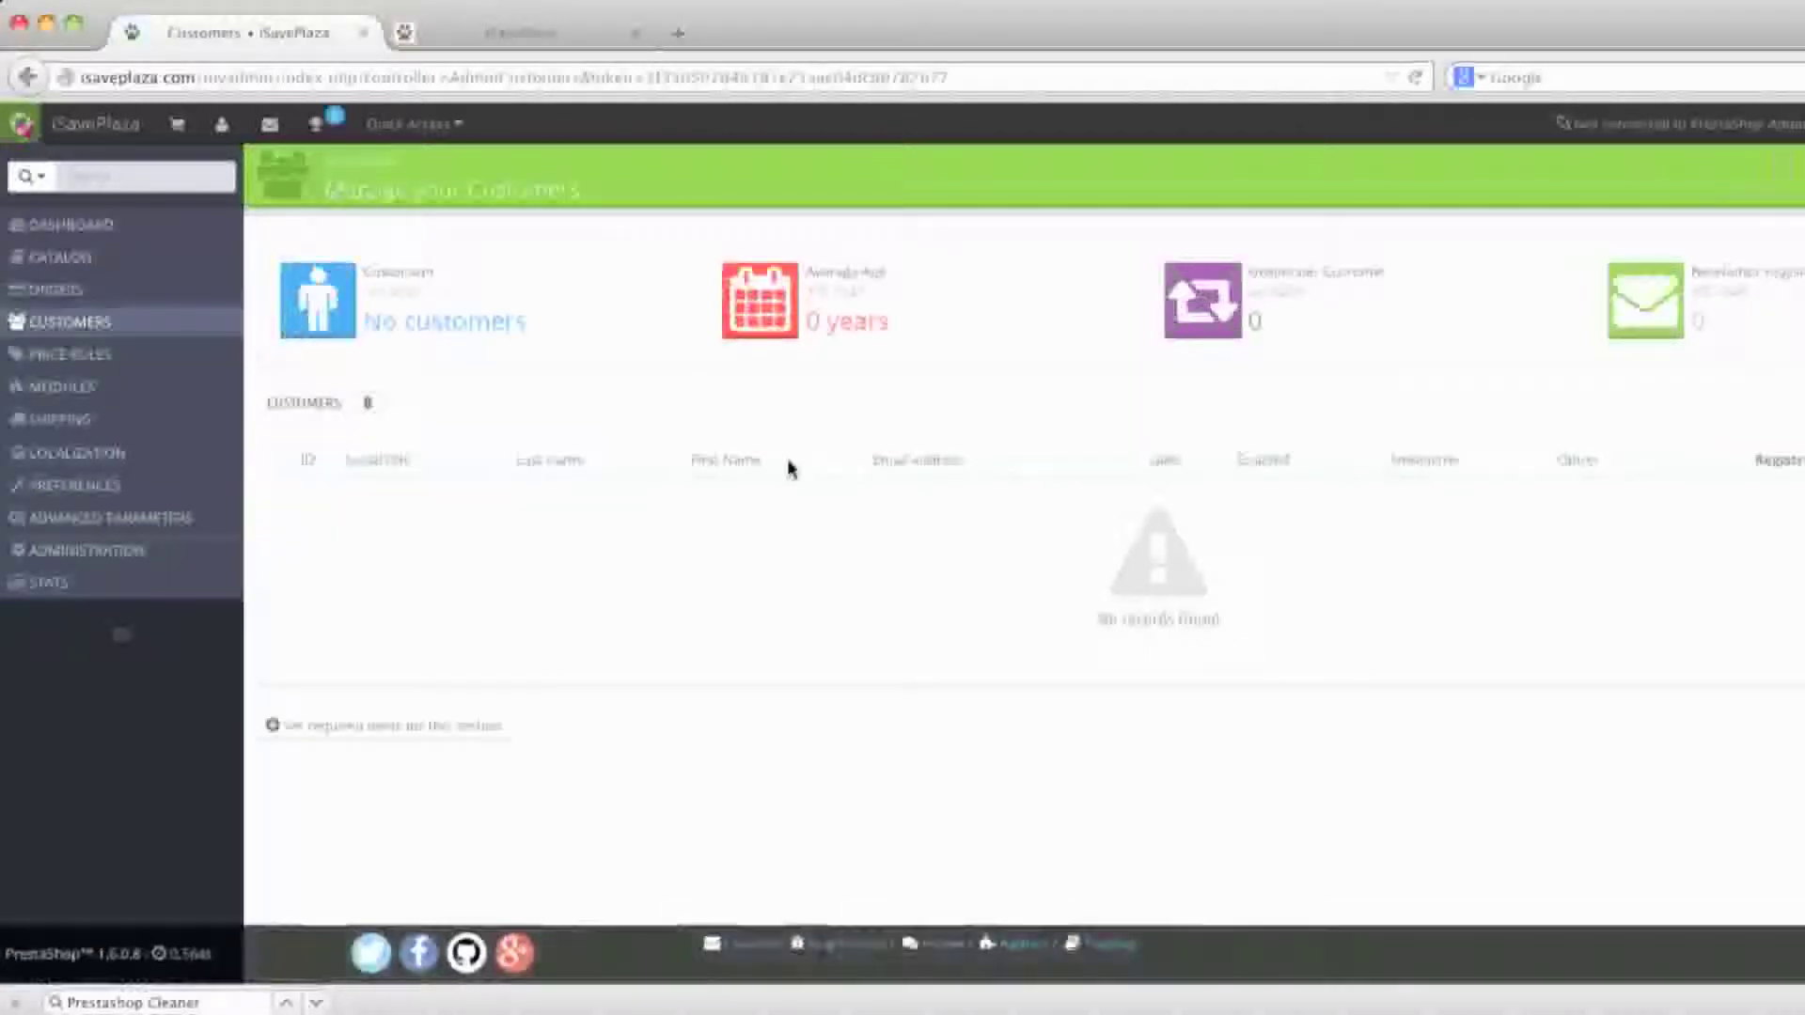